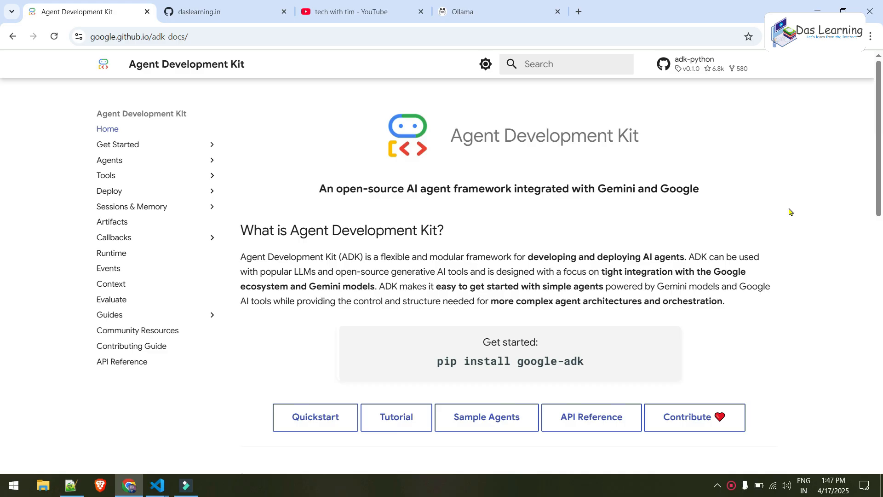
pyautogui.moveTo(484, 253)
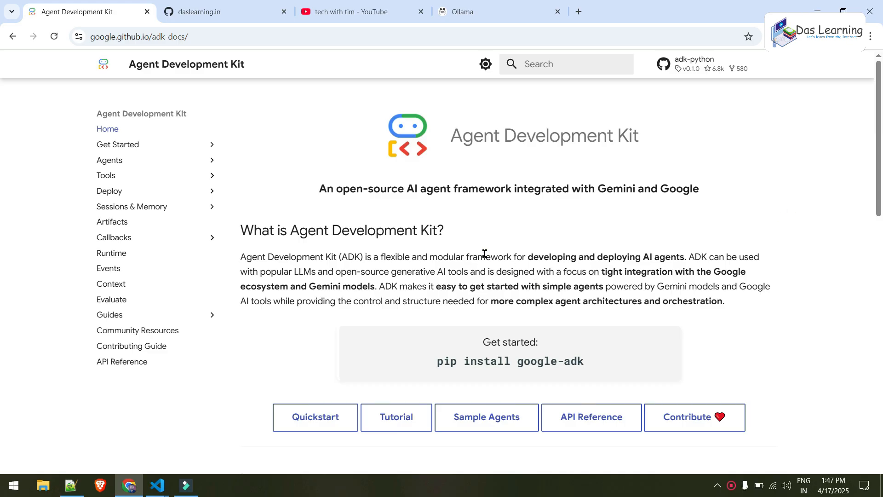
# Step: Highlight the ADK tagline phrases in the docs and visit the Tools page
pyautogui.moveTo(486, 256); pyautogui.dragTo(686, 257)
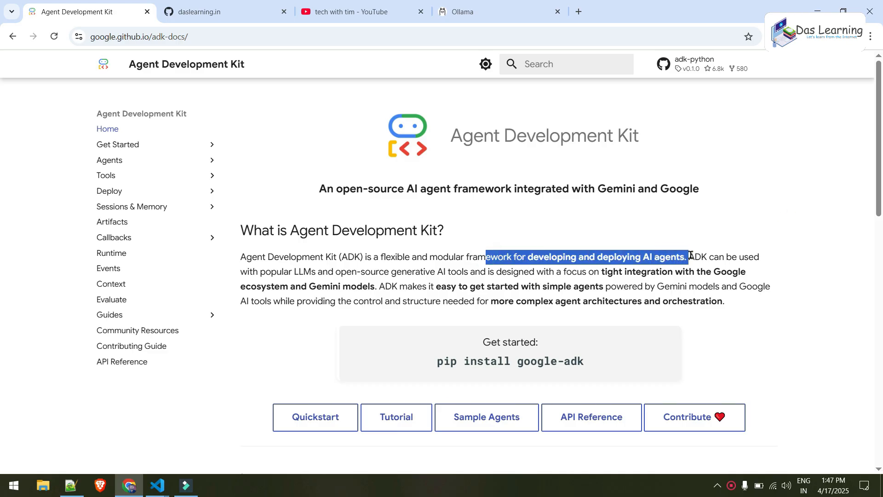
pyautogui.click(554, 286)
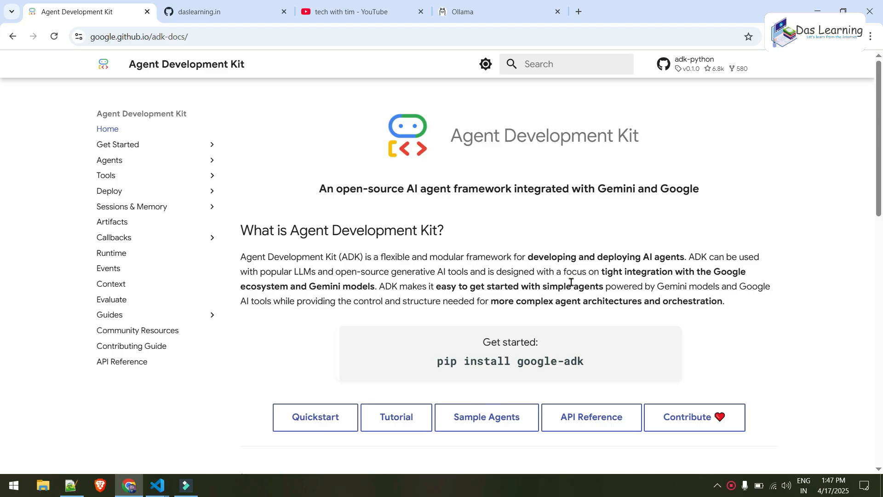
pyautogui.moveTo(578, 282)
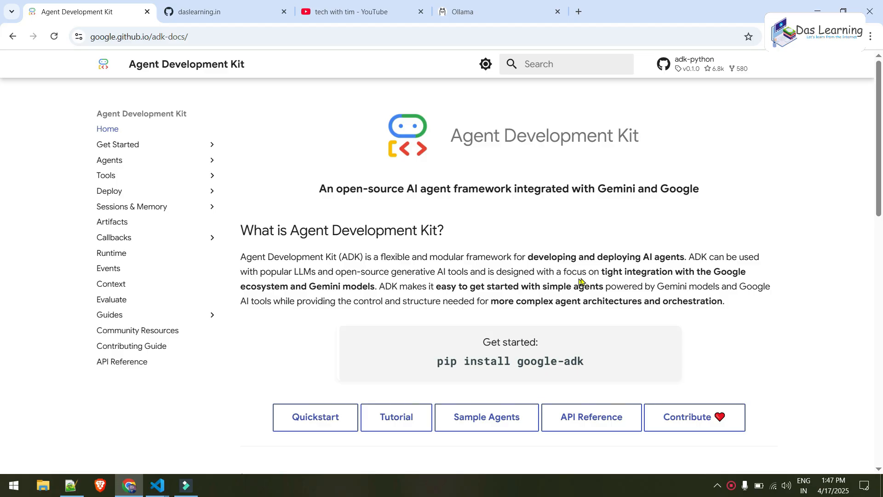
pyautogui.moveTo(581, 271); pyautogui.dragTo(746, 272)
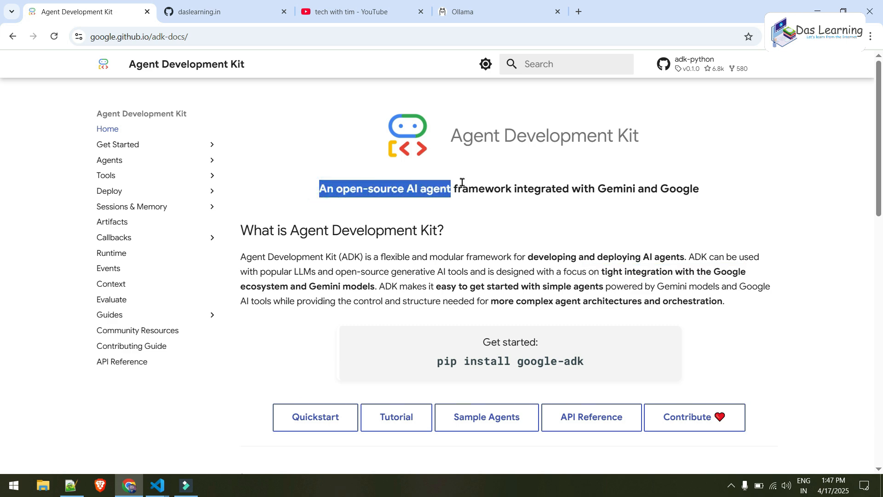
pyautogui.moveTo(448, 188); pyautogui.dragTo(511, 188)
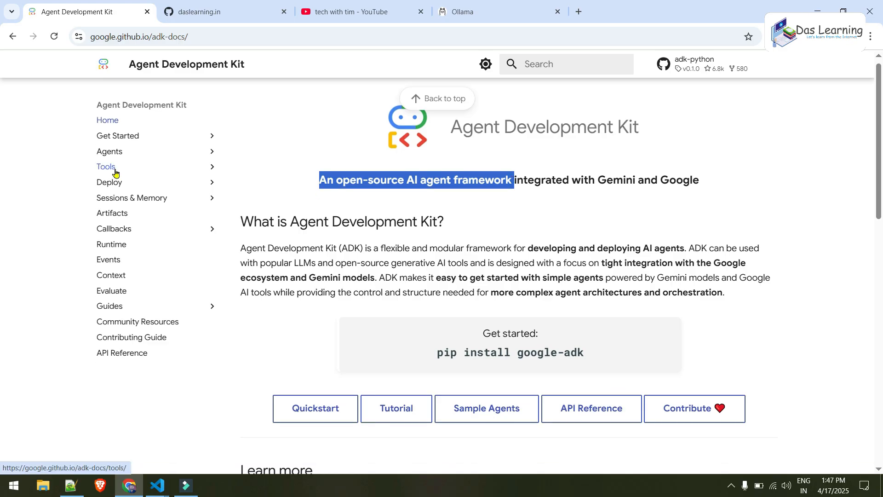
pyautogui.click(107, 167)
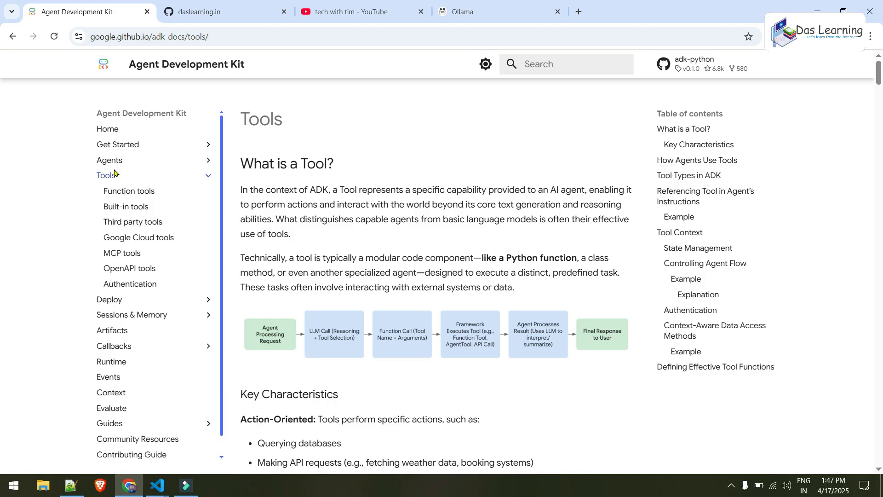
pyautogui.moveTo(117, 338)
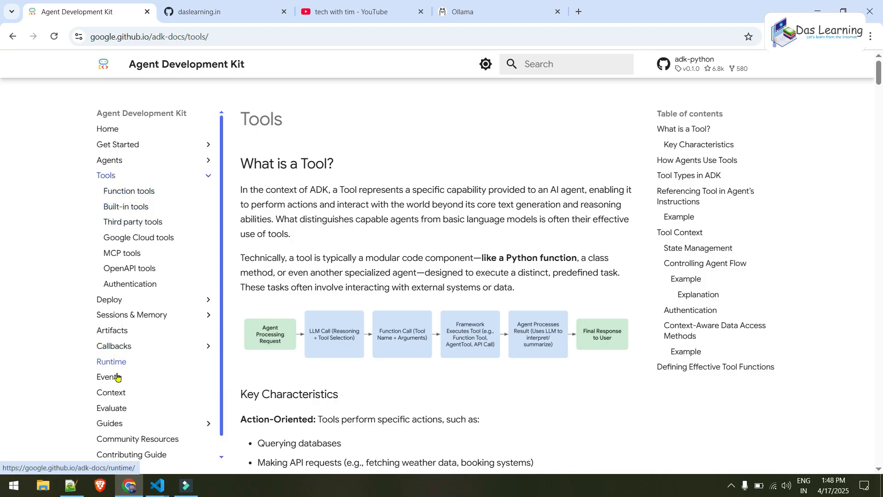
pyautogui.moveTo(250, 375)
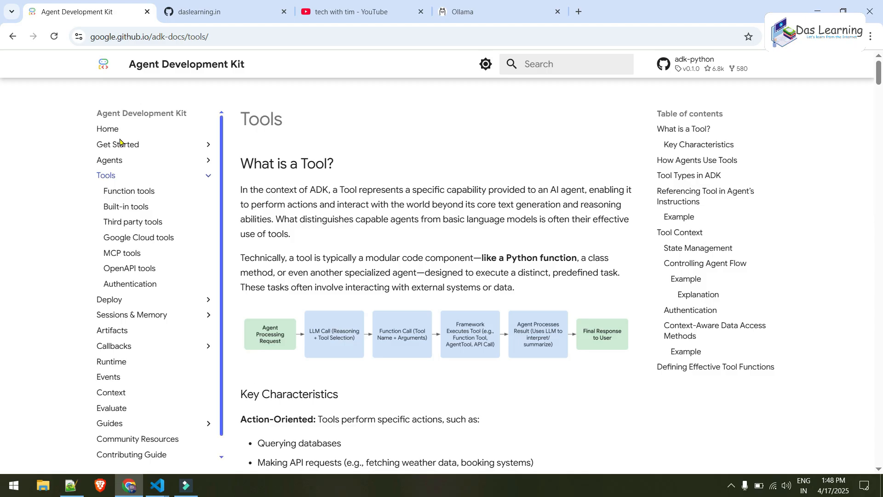
pyautogui.click(107, 129)
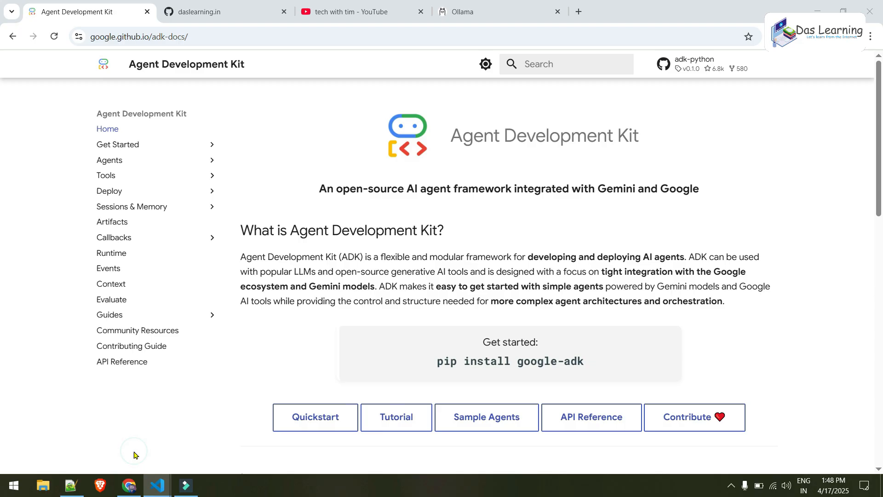
# Step: Create a google_search subfolder inside google-adk in the Explorer
pyautogui.click(156, 485)
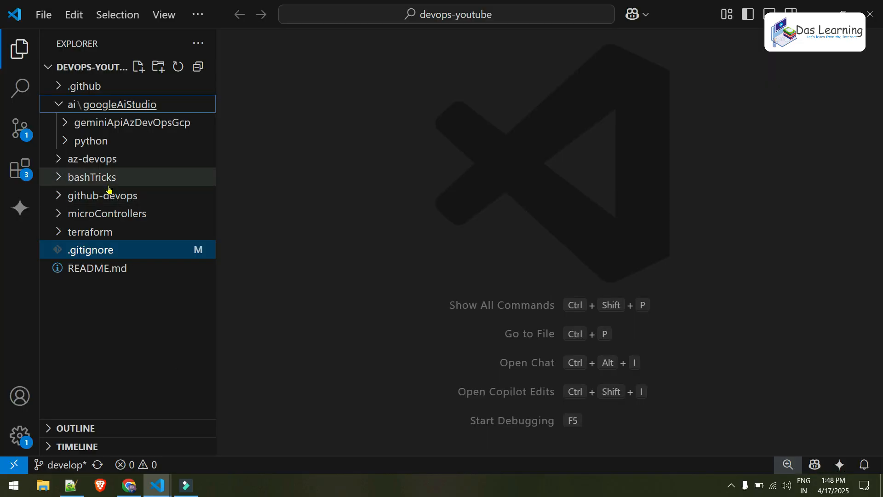
pyautogui.rightClick(110, 104)
pyautogui.write('google-adk')
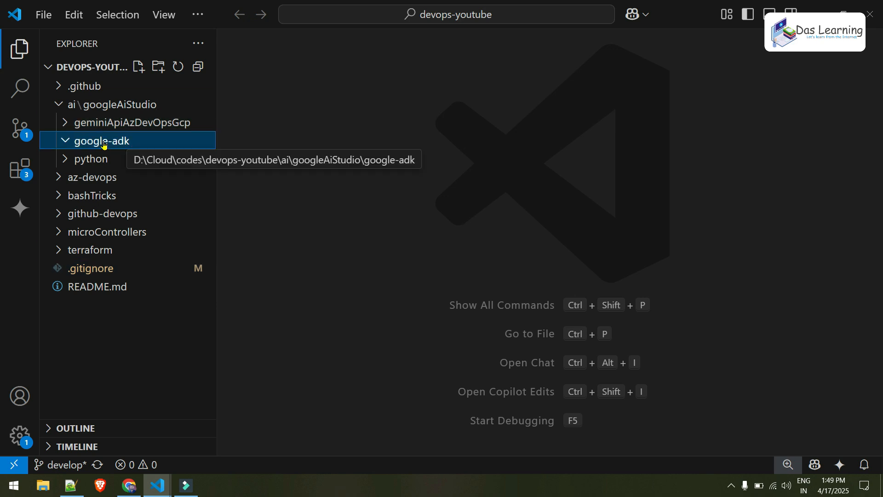
pyautogui.rightClick(102, 141)
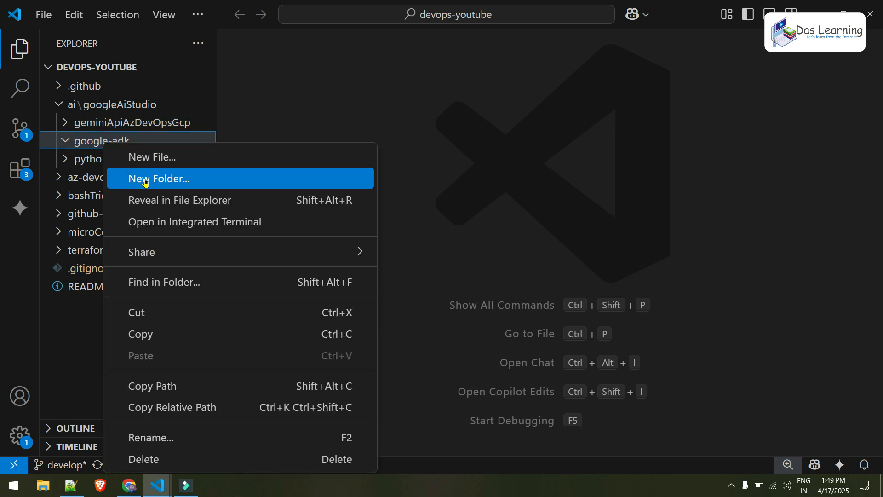
pyautogui.click(159, 178)
pyautogui.write('google_search')
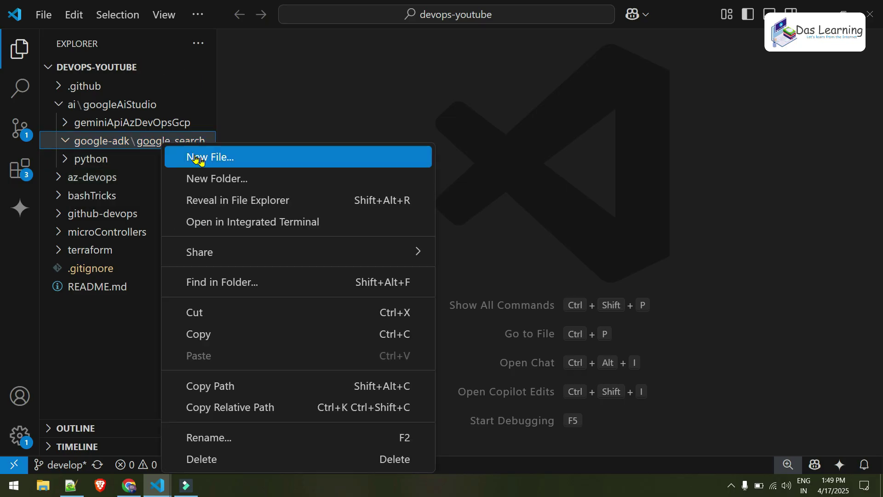
# Step: Add agent.py, __init__.py and an empty .env file to google_search
pyautogui.click(210, 156)
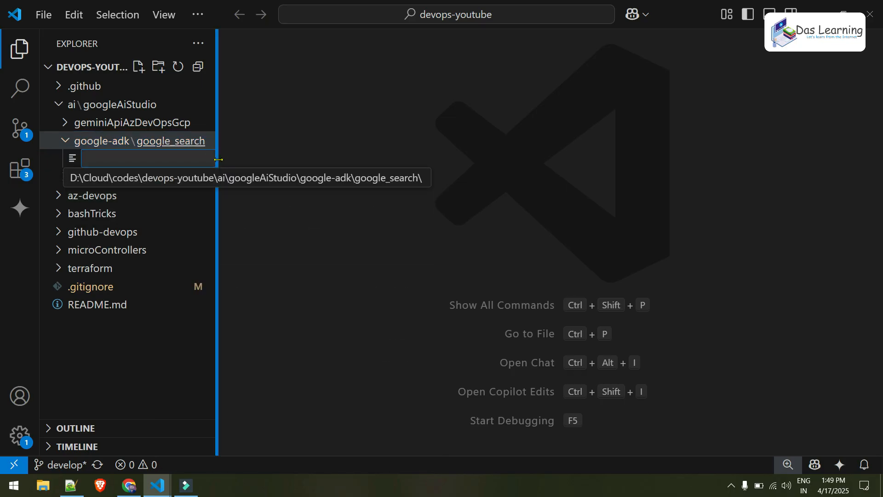
pyautogui.write('agent.py')
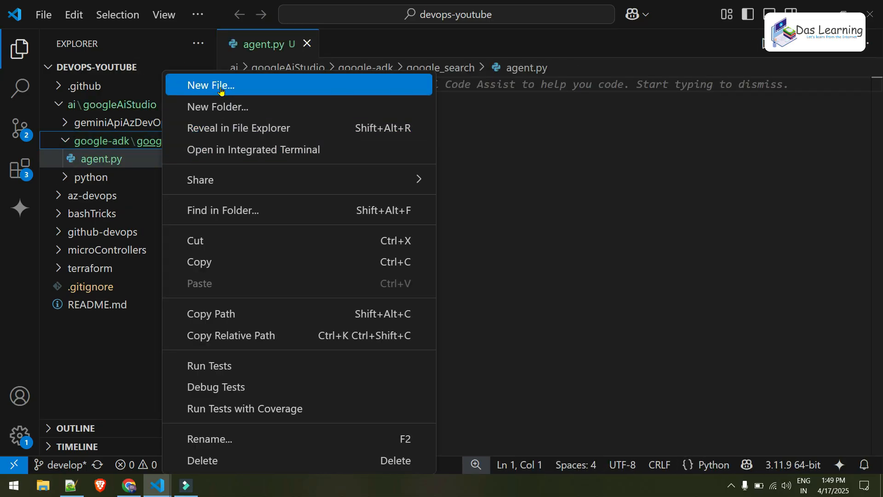
pyautogui.click(210, 85)
pyautogui.write('__init__.py')
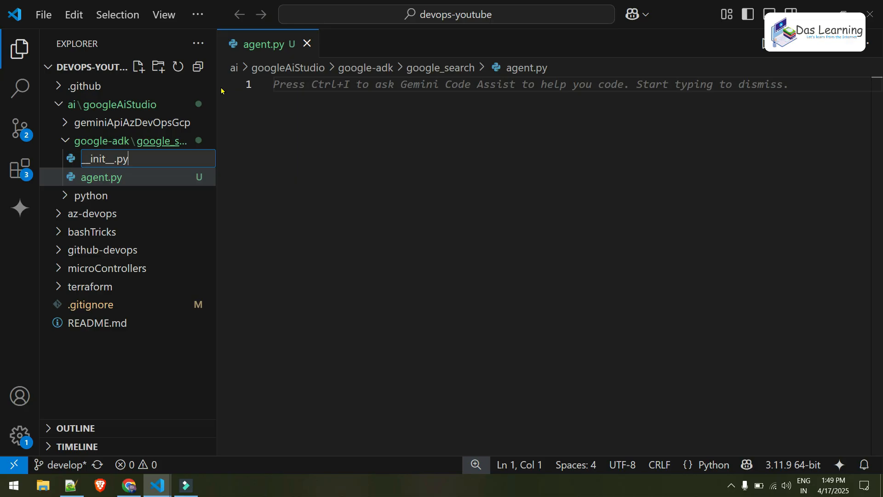
pyautogui.rightClick(106, 158)
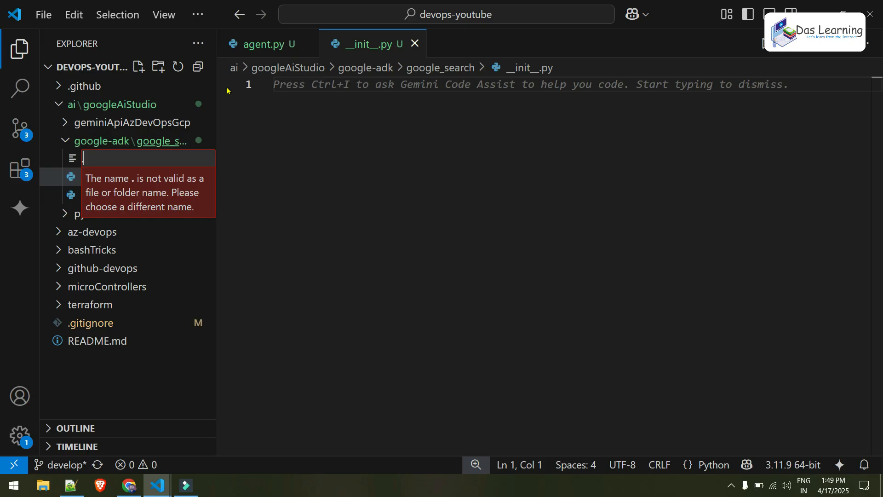
pyautogui.write('.env')
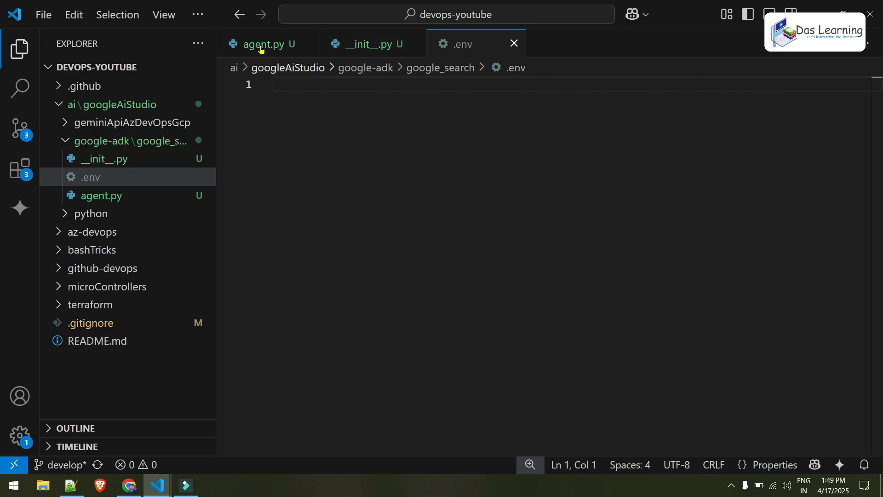
pyautogui.click(263, 44)
pyautogui.write('cd google-a')
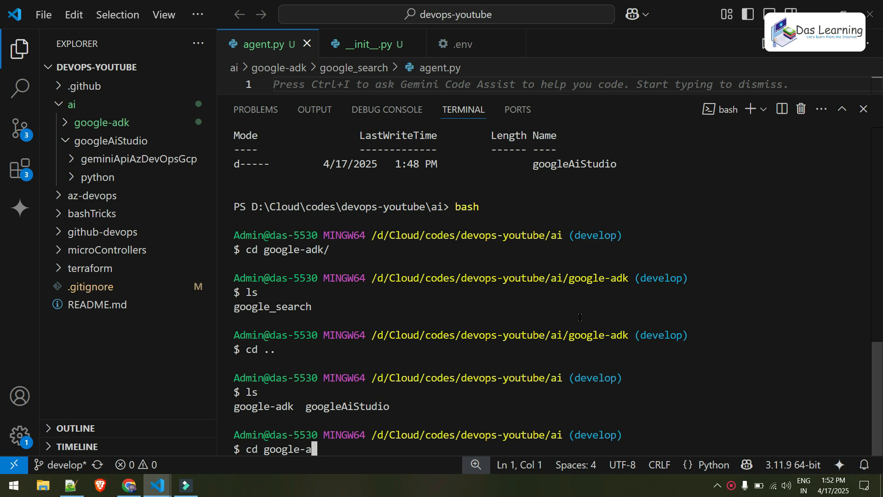
# Step: Run cd google-adk/ and expand the google-adk folder to see google_search
pyautogui.press('Enter')
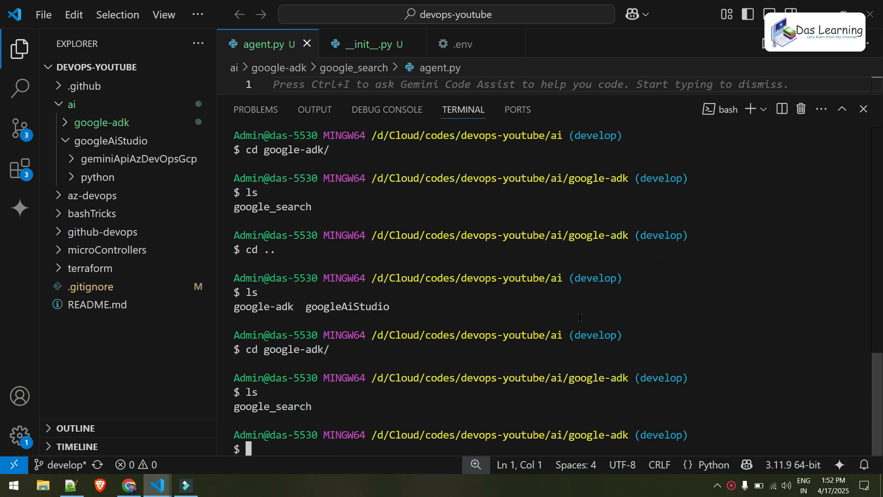
pyautogui.click(101, 122)
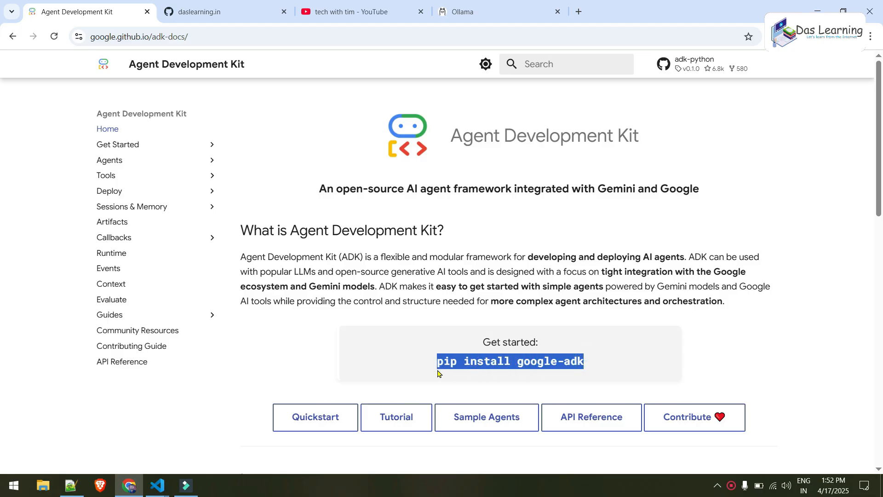
pyautogui.moveTo(504, 375)
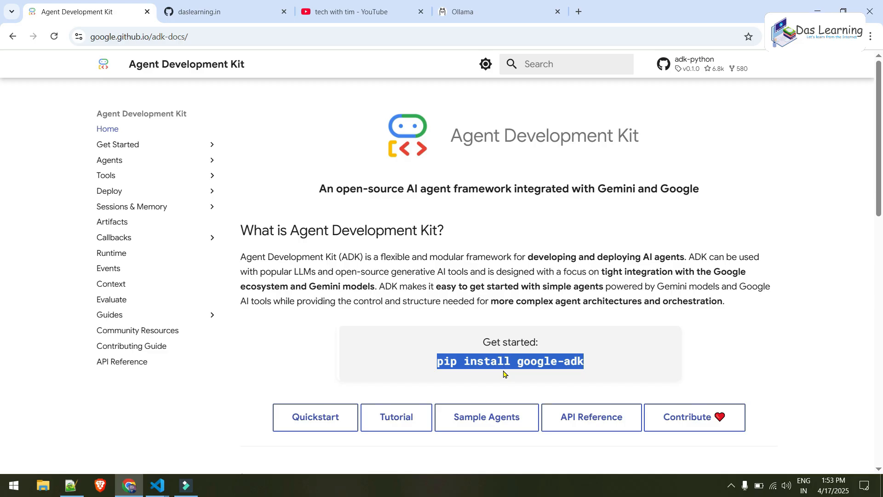
# Step: Select the 'pip install google-adk' command from the Get started box
pyautogui.click(156, 485)
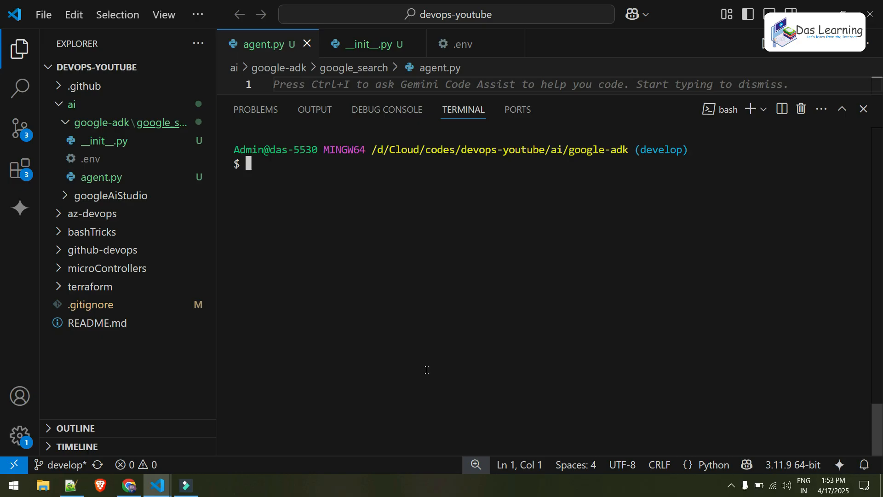
# Step: Run 'pip install uv' in the google-adk terminal
pyautogui.write('pip install uv')
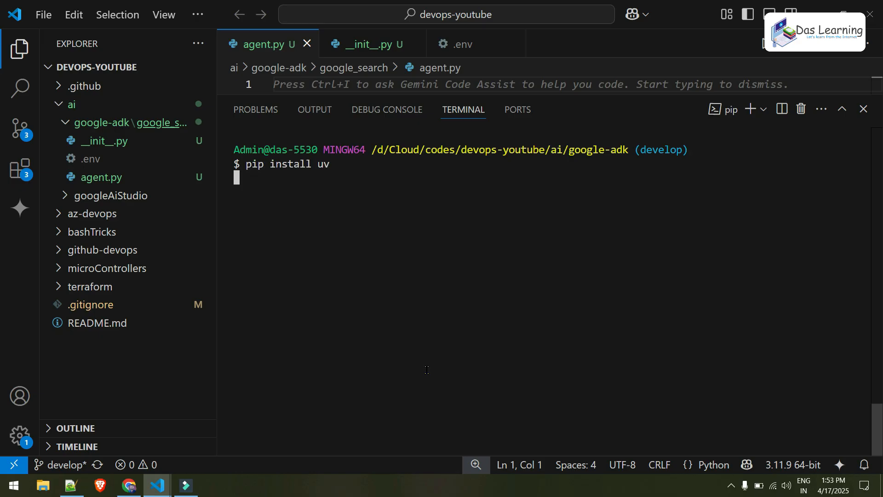
pyautogui.press('Enter')
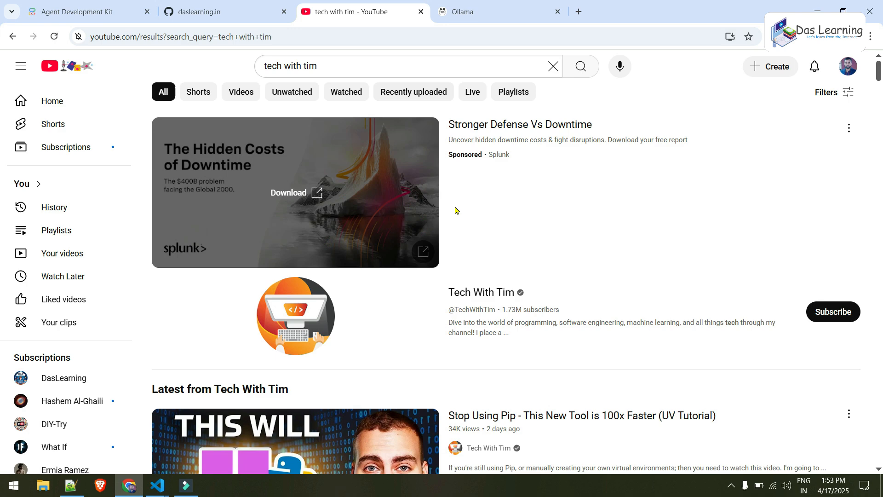
# Step: Scroll the YouTube results to Tech With Tim's UV Tutorial, then return to VS Code
pyautogui.scroll(-3)
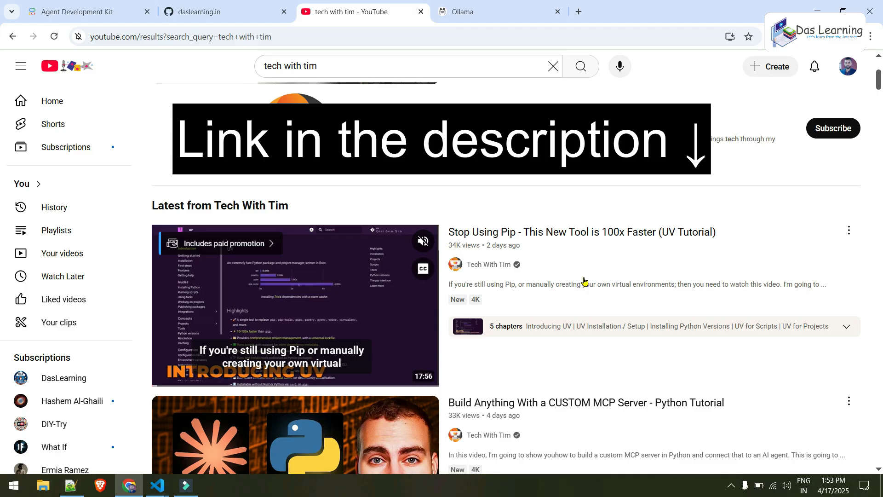
pyautogui.click(157, 485)
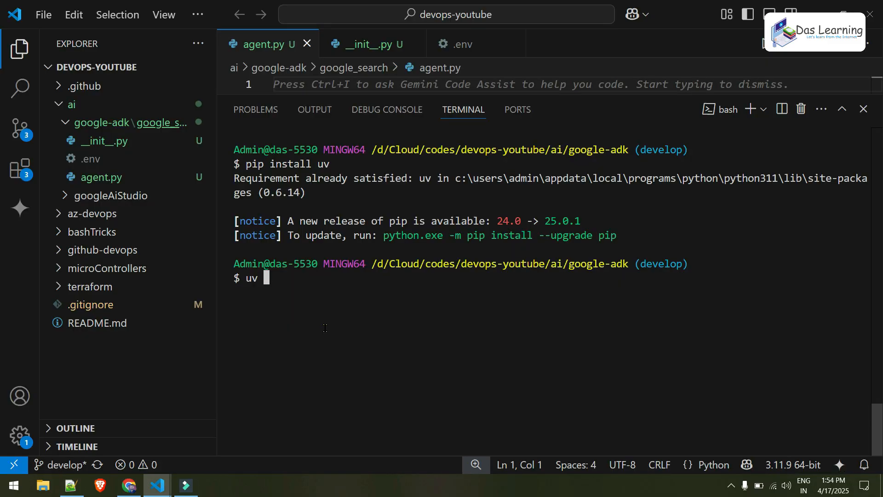
# Step: Create a .venv with 'uv venv', activate it, and hide the terminal to show agent.py
pyautogui.write('ve')
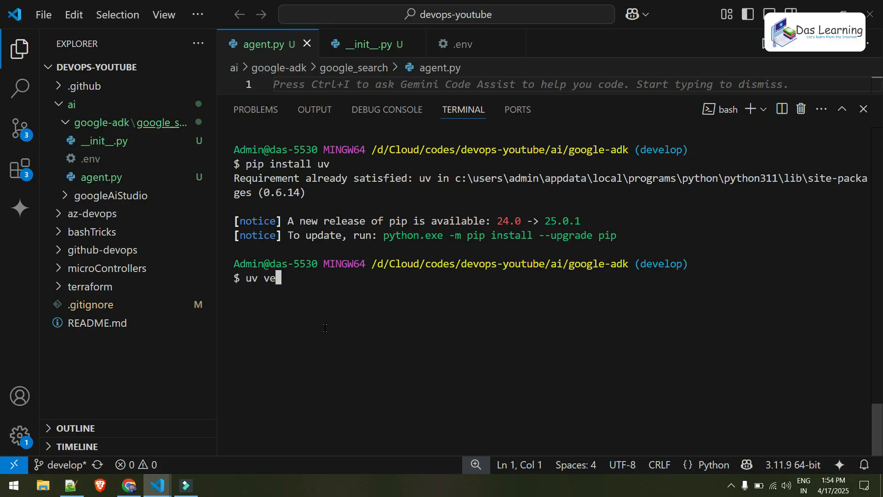
pyautogui.write('nv')
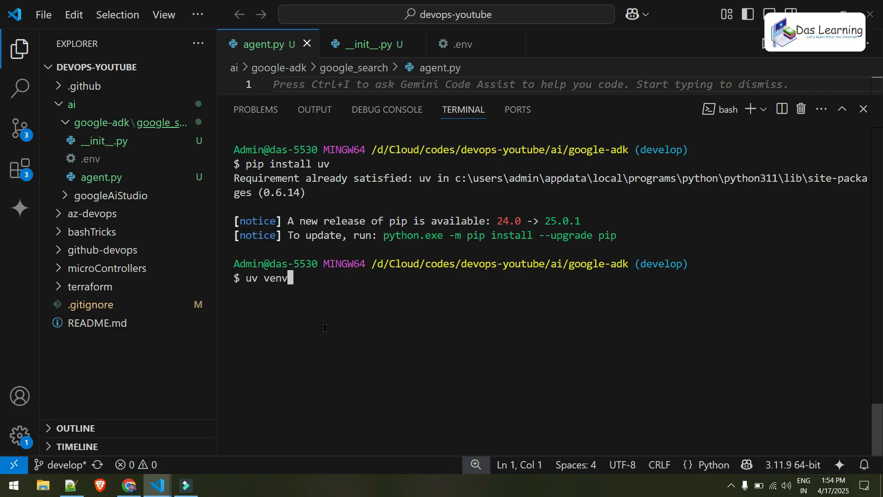
pyautogui.press('Enter')
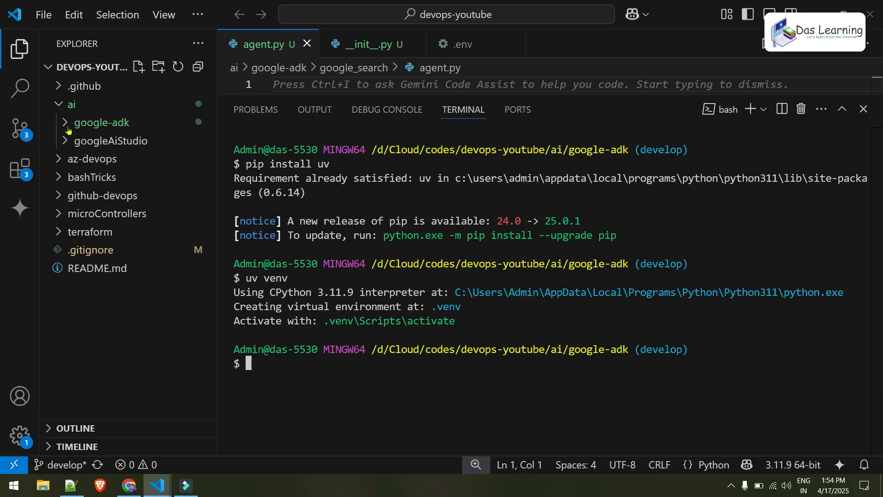
pyautogui.click(102, 122)
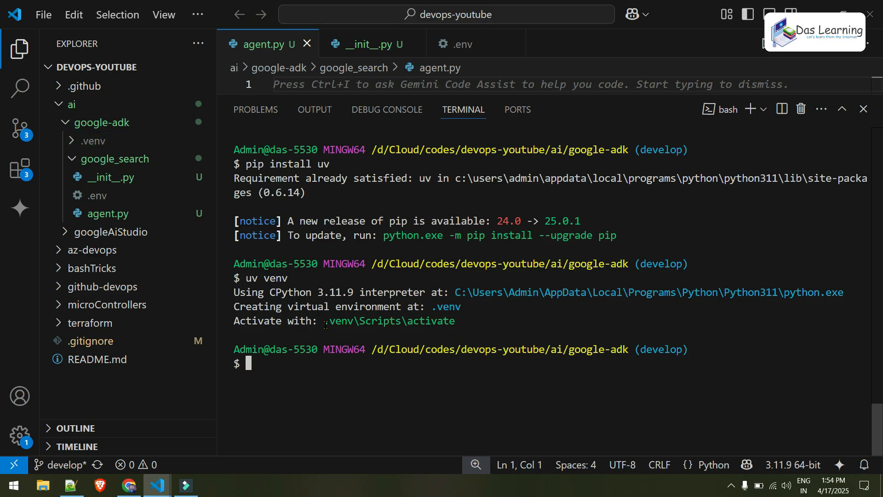
pyautogui.click(348, 369)
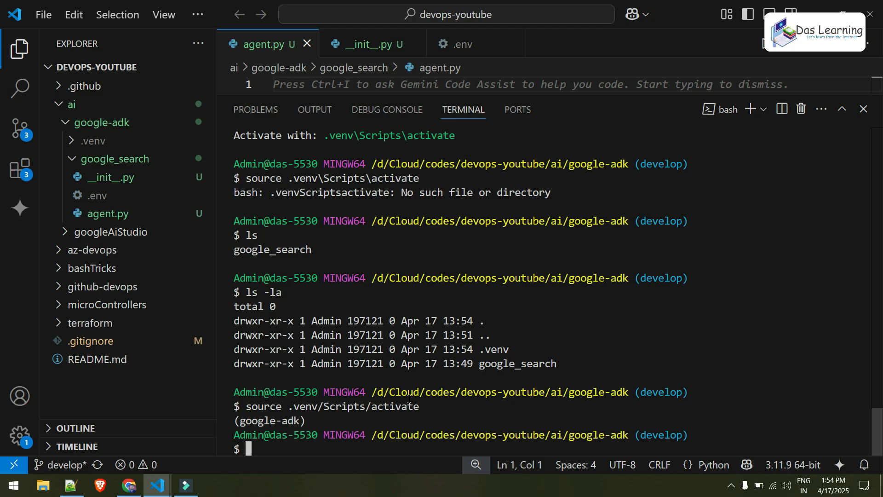
pyautogui.write('uv')
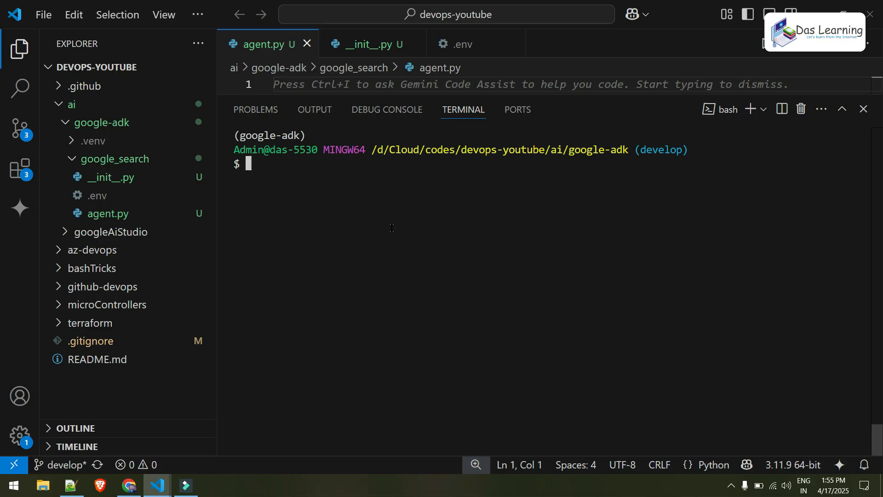
pyautogui.click(863, 109)
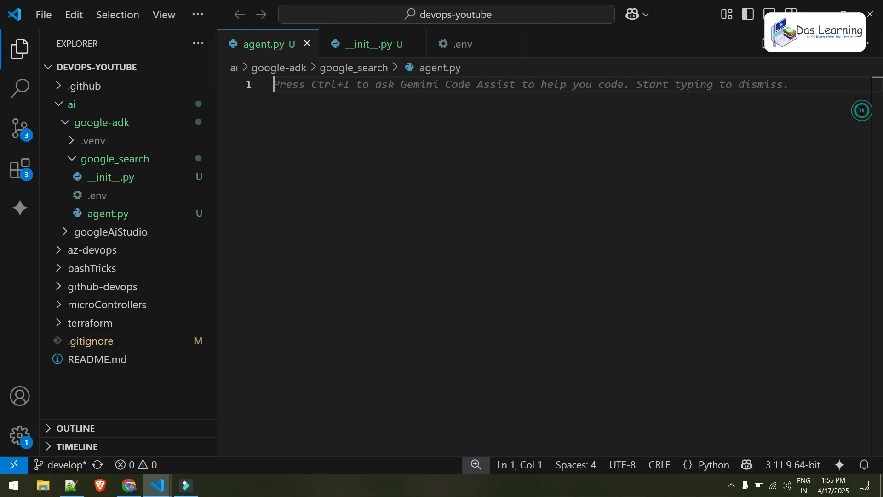
# Step: Import Agent from google.adk.agents and google_search from google.adk.tools
pyautogui.write('from')
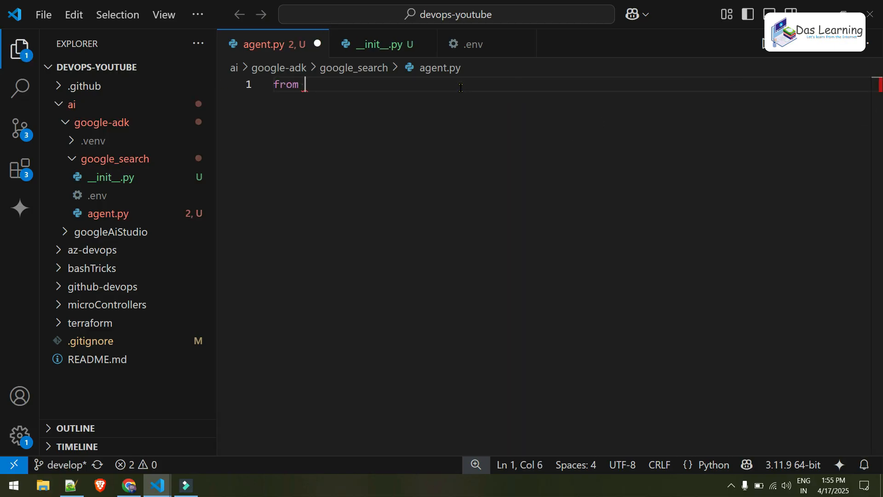
pyautogui.write('google.adk.agents')
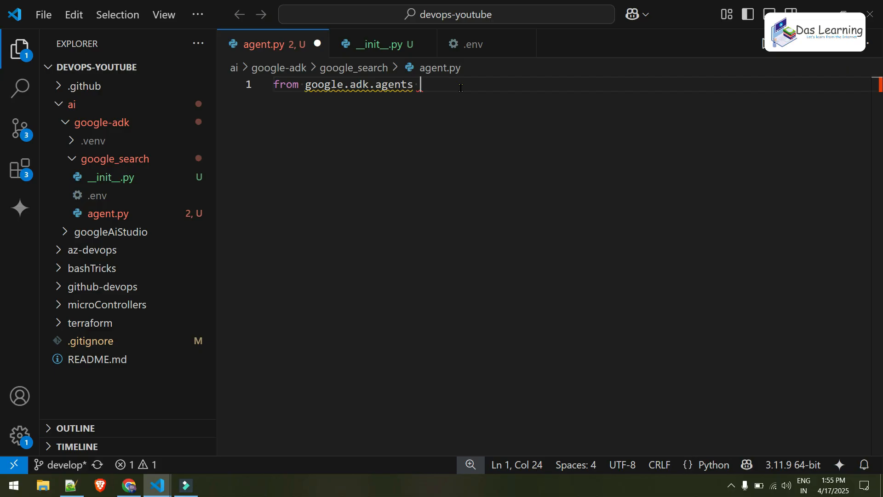
pyautogui.write('import Agent')
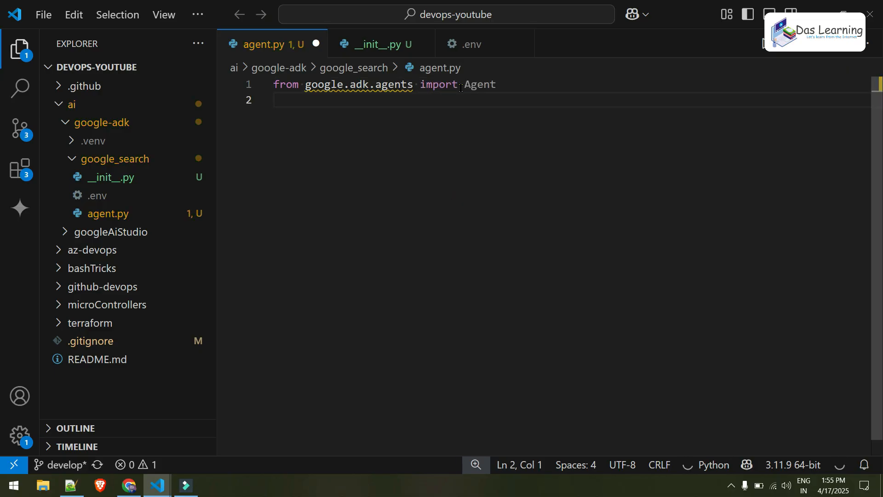
pyautogui.write('from google.')
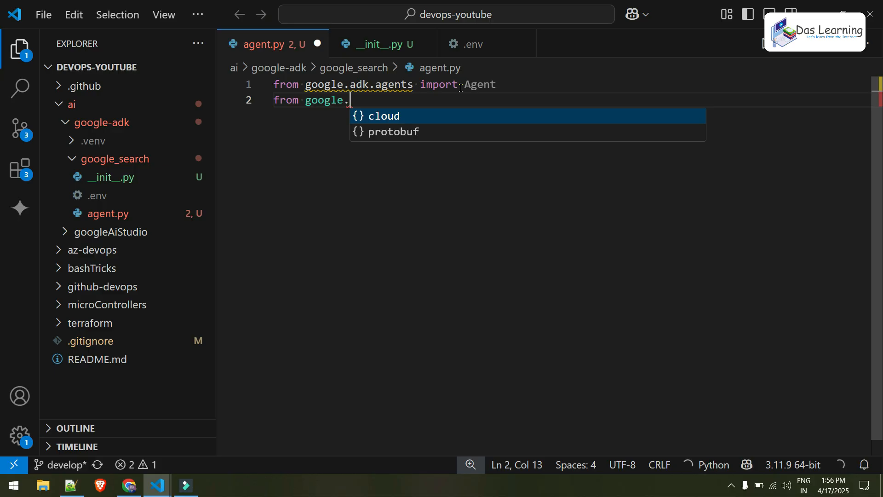
pyautogui.write('adk.tools import google_search')
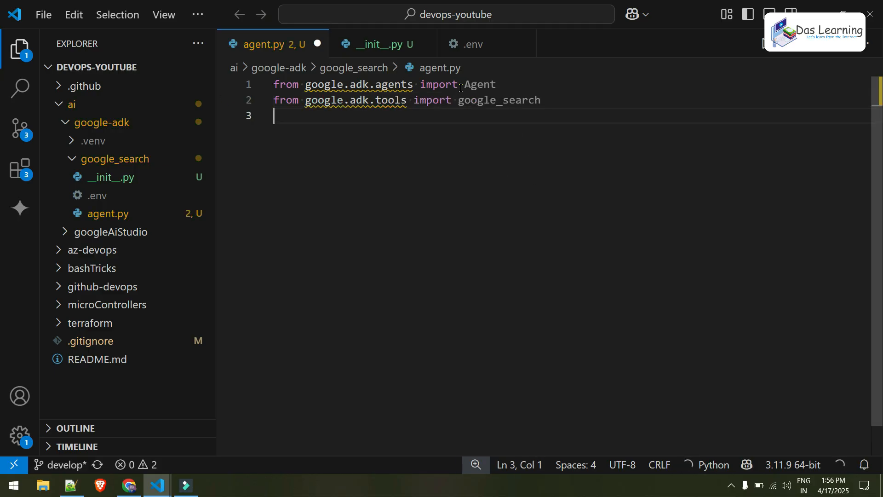
pyautogui.doubleClick(480, 85)
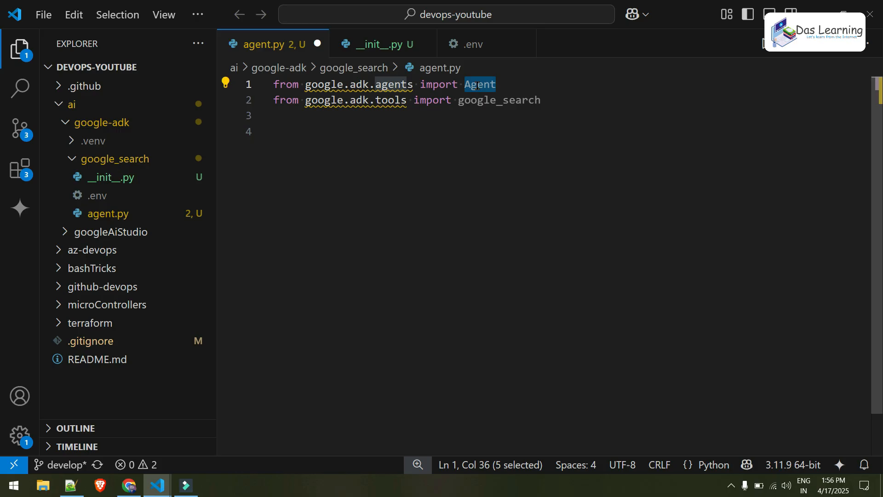
pyautogui.doubleClick(499, 100)
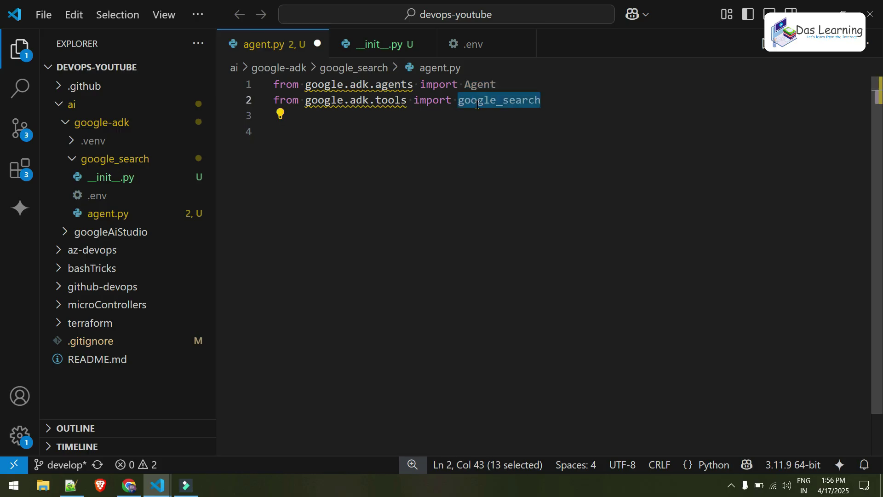
pyautogui.click(410, 122)
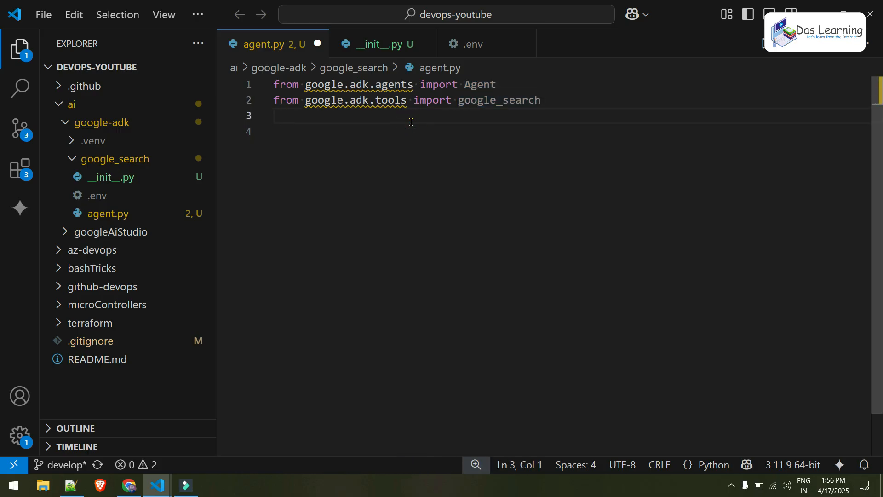
pyautogui.press('Enter')
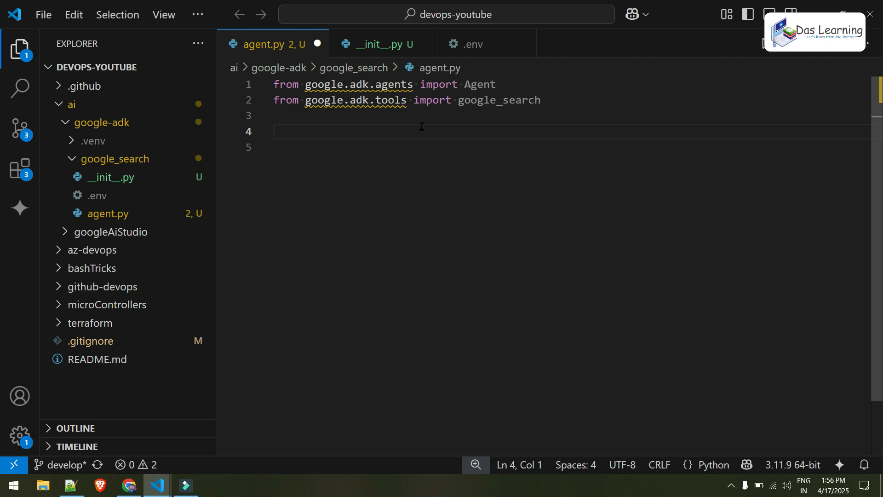
# Step: Define root_agent named basic_search_agent on gemini-2.0-flash, described 'Agent to answer questions using Google search'
pyautogui.write('root_agent =')
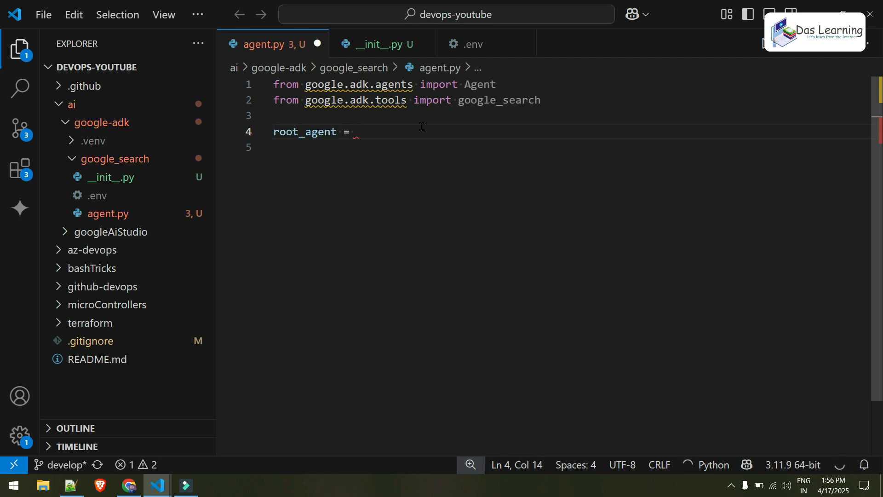
pyautogui.write('Agent(')
pyautogui.click(572, 147)
pyautogui.write('name = "')
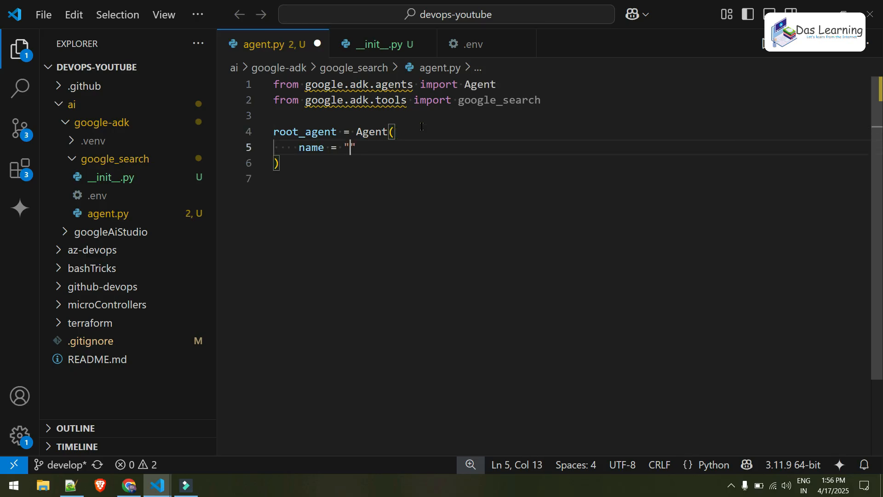
pyautogui.write('basic_search agent')
pyautogui.write('m')
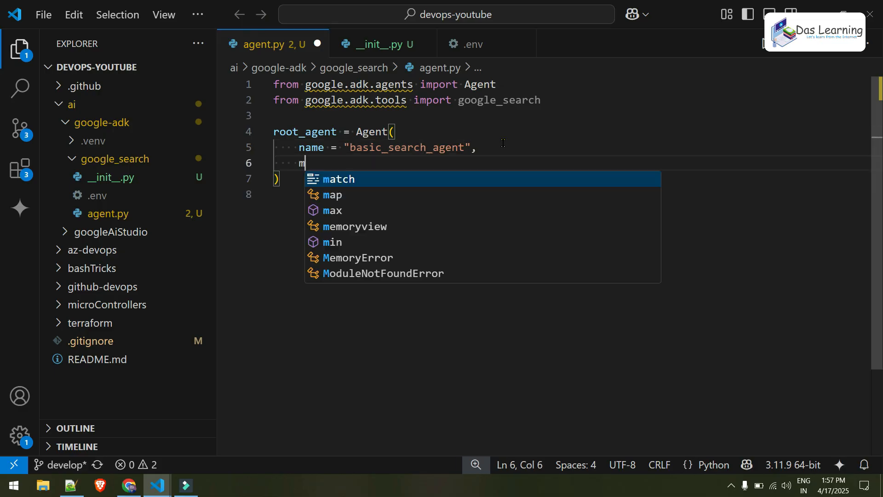
pyautogui.write('odel')
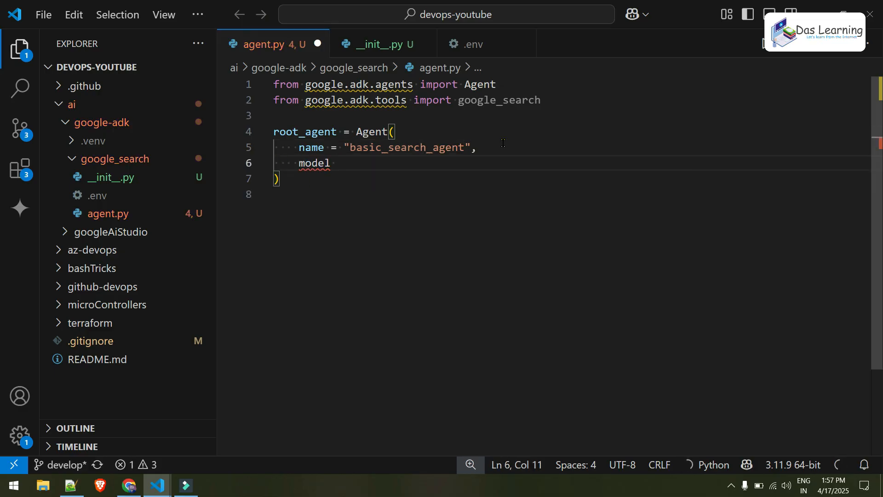
pyautogui.write('= ""')
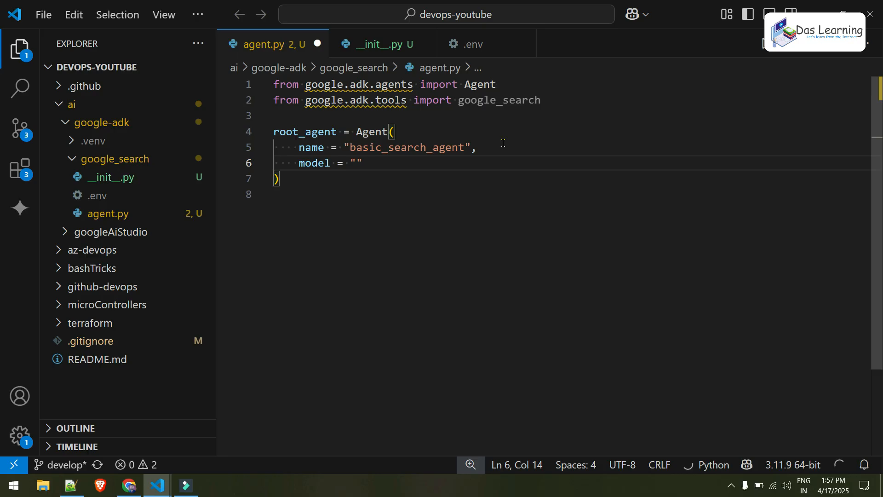
pyautogui.write('gemini-2.0')
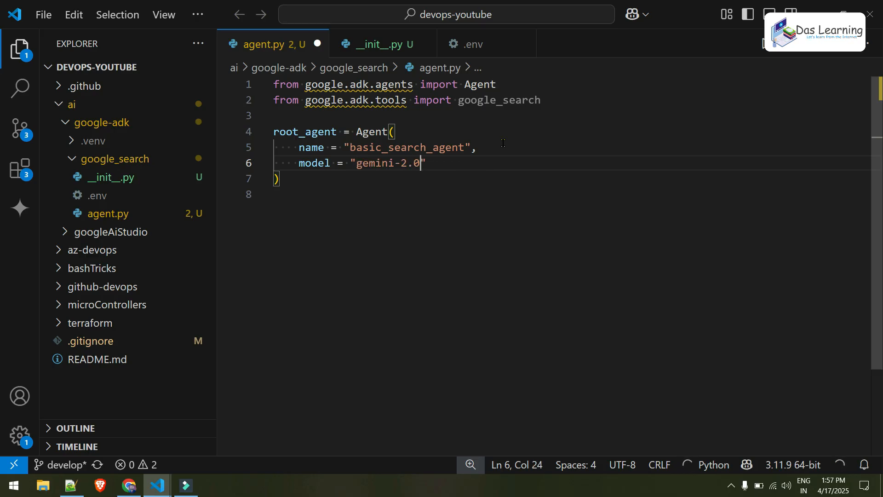
pyautogui.write('-flash')
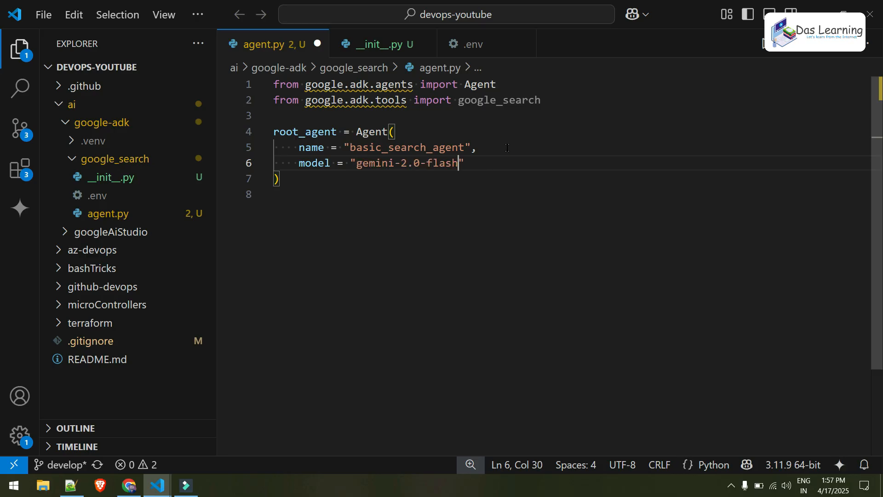
pyautogui.write(',\\n    description = ""')
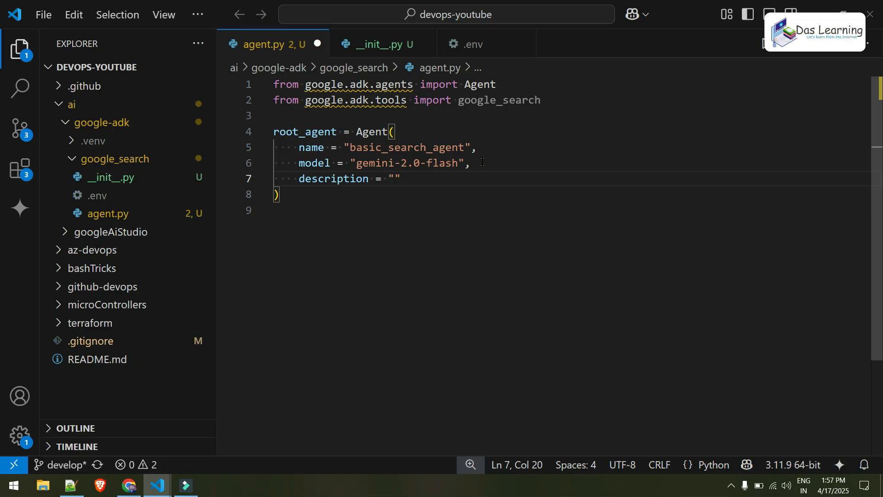
pyautogui.write('A')
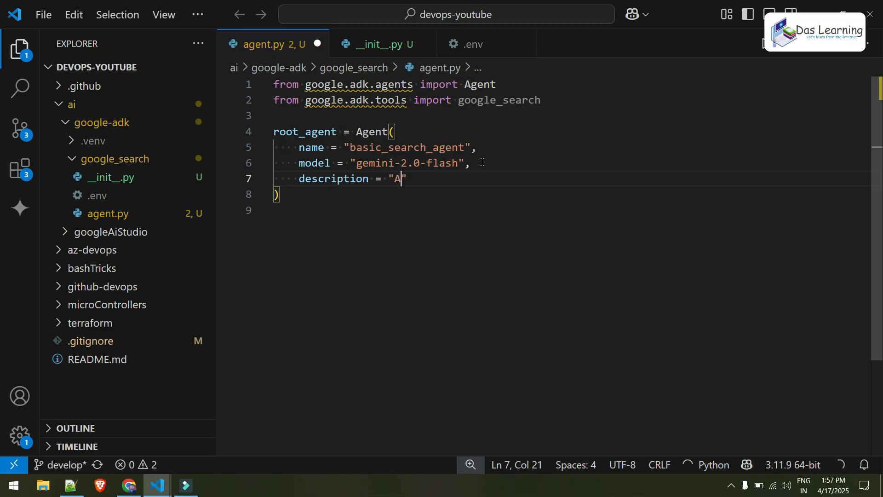
pyautogui.write('gent to answer questions u')
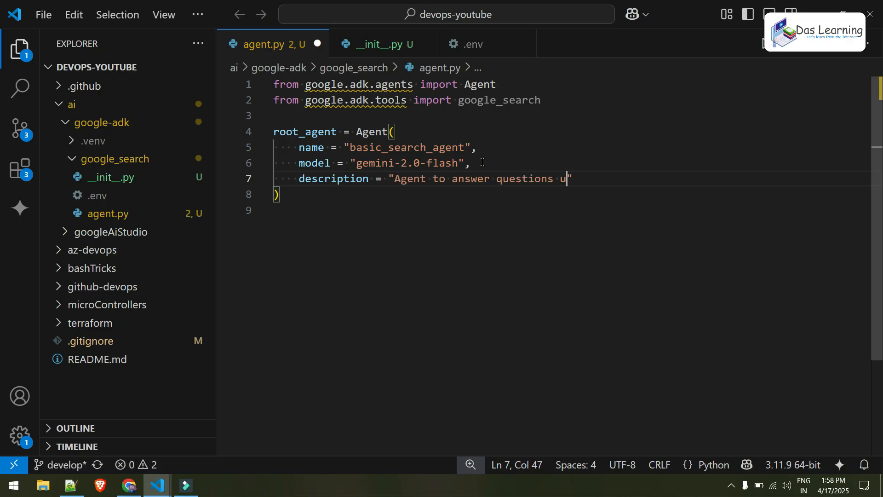
pyautogui.write('sing Google search')
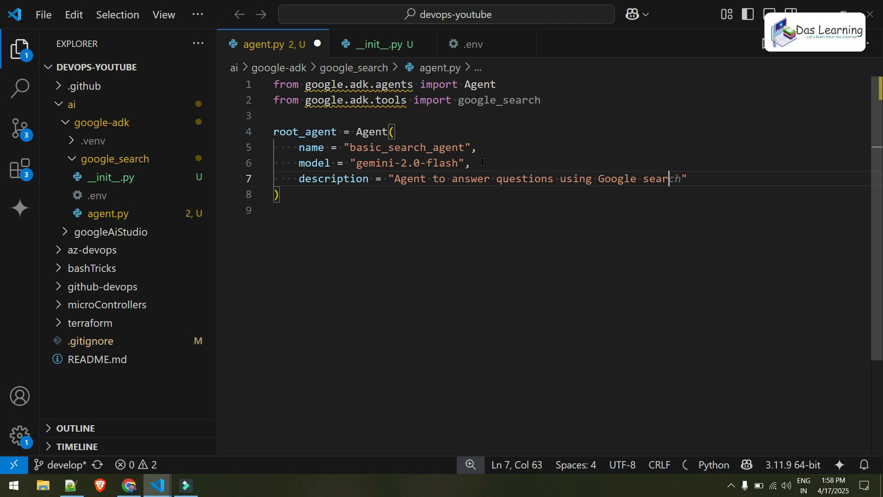
# Step: Add the agent's instruction and tools=[google_search] to root_agent
pyautogui.write('in')
pyautogui.write('tools = [')
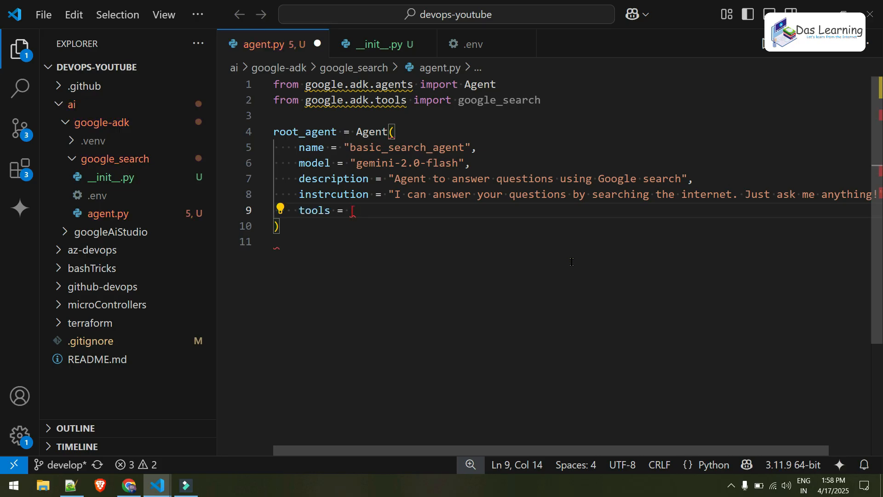
pyautogui.write(']')
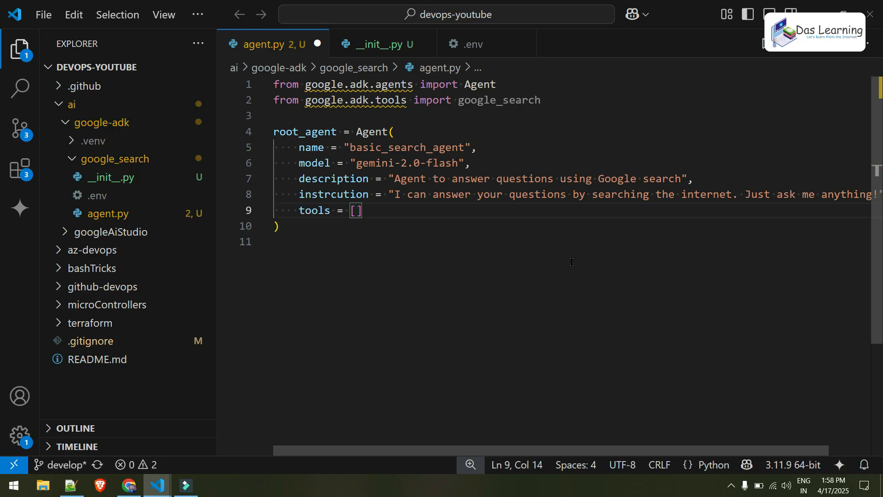
pyautogui.write('google_search')
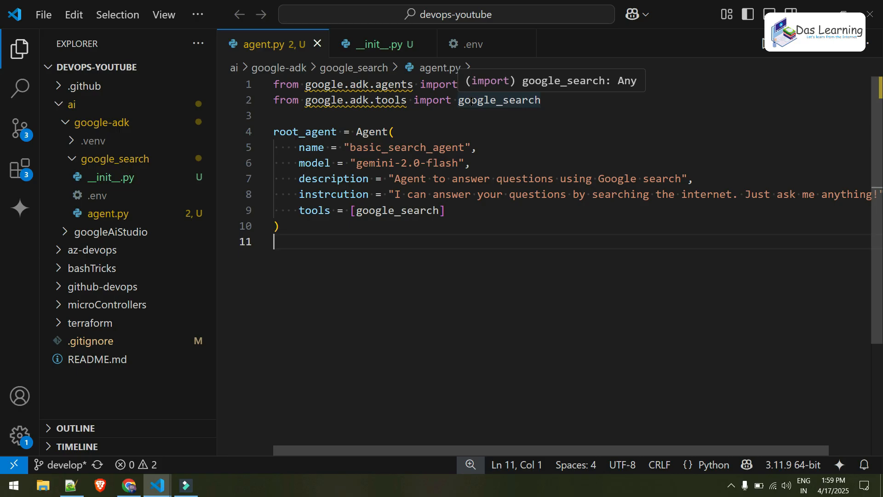
pyautogui.doubleClick(370, 131)
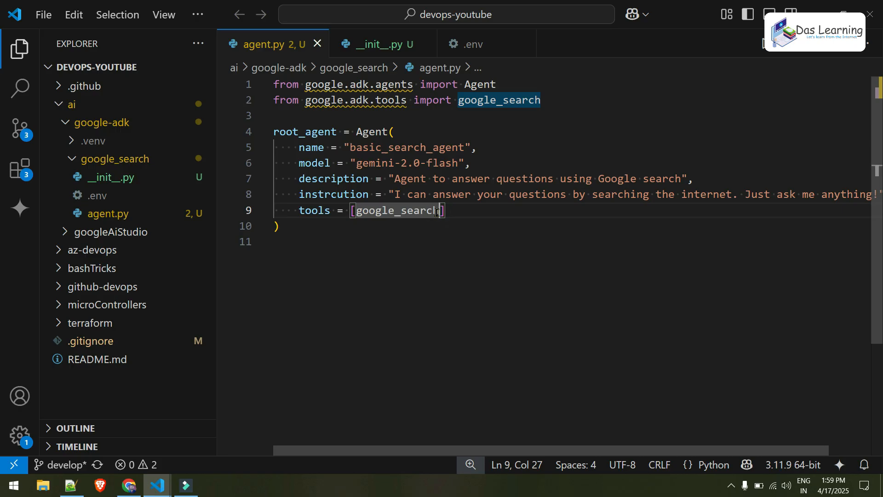
# Step: Write 'from . import agent' in __init__.py
pyautogui.click(461, 210)
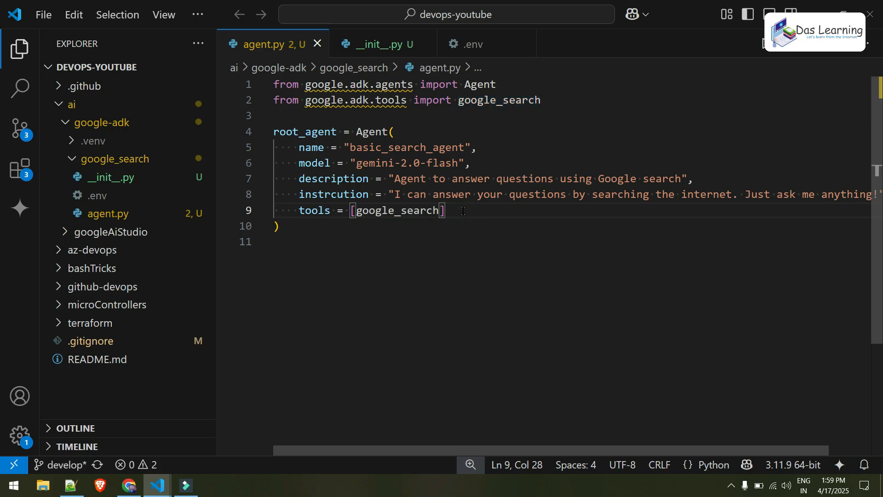
pyautogui.doubleClick(499, 100)
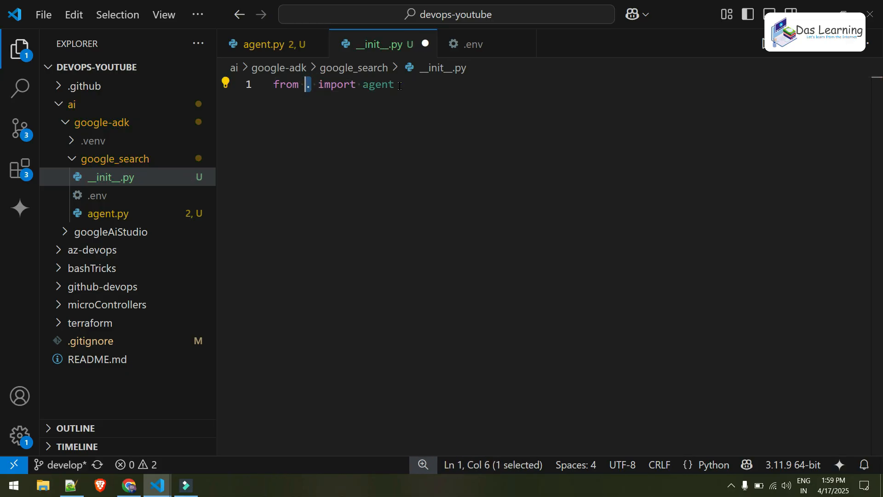
# Step: Add GOOGLE_GENAI_USE_VERTEXAI=FALSE and a GOOGLE_API_KEY to the .env file
pyautogui.click(472, 44)
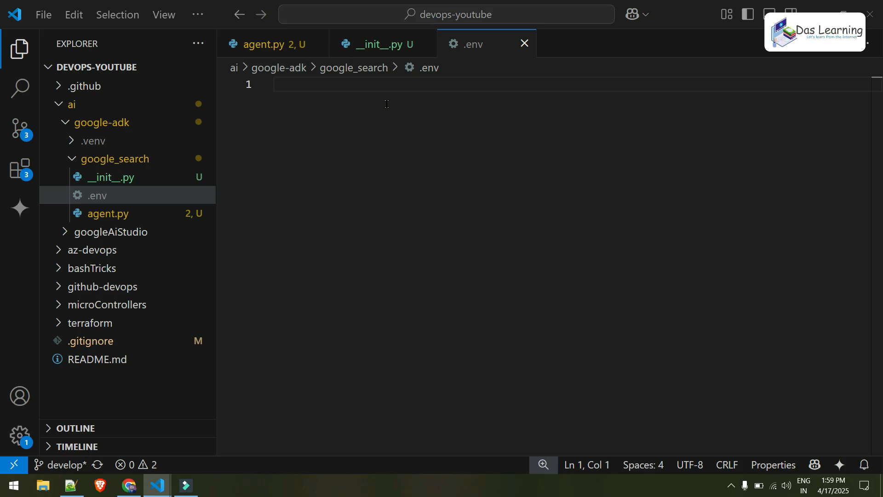
pyautogui.write('GOOGLE_GENAI_USE_VERTEXAI=FALSE')
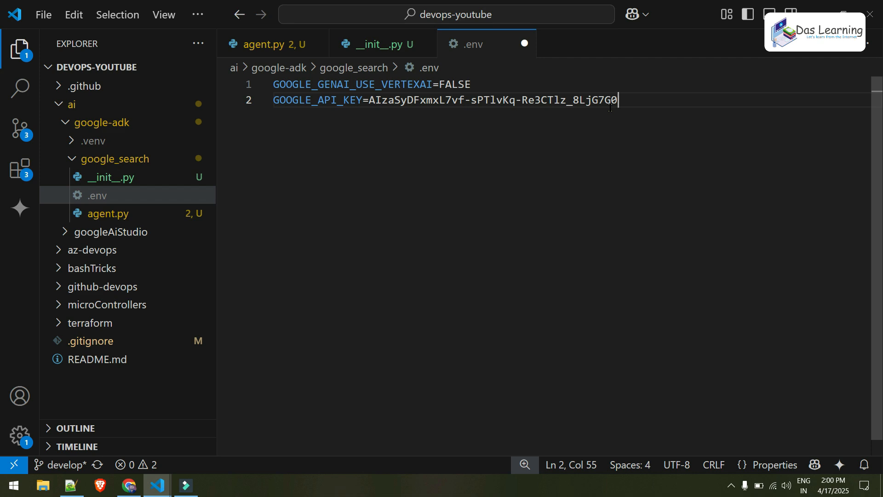
pyautogui.moveTo(647, 108)
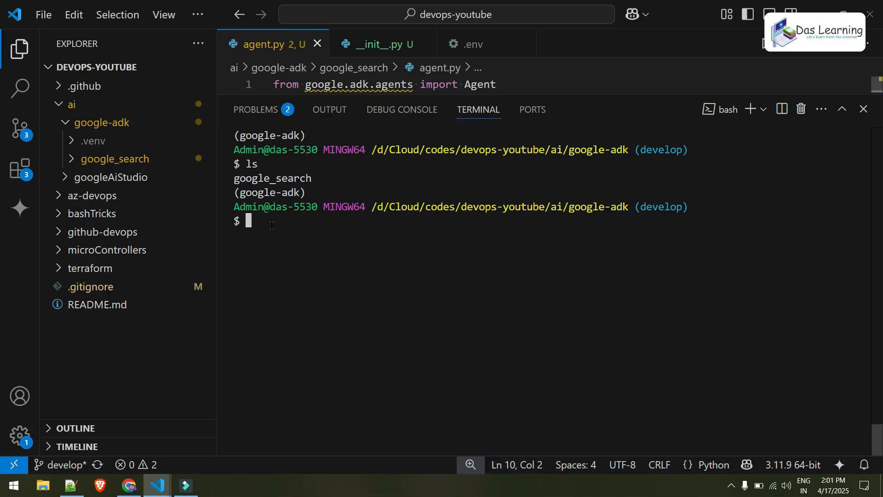
# Step: Enter the 'adk web' command in the google-adk terminal
pyautogui.write('adk web')
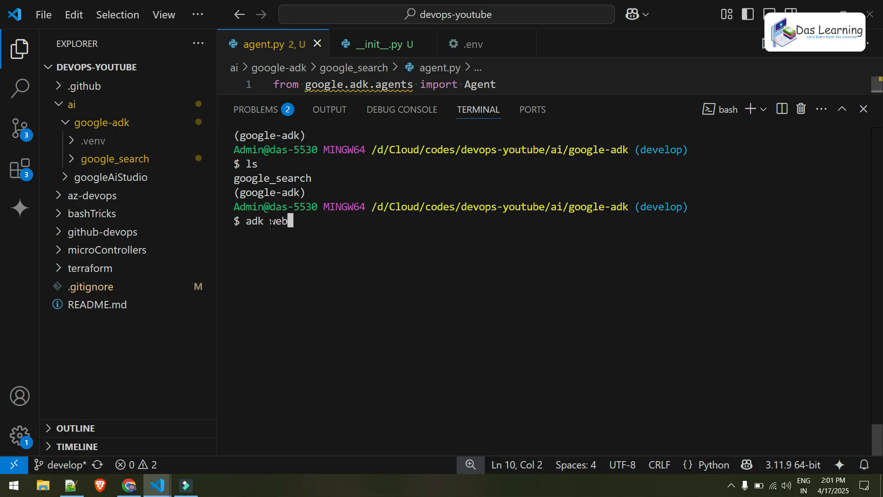
pyautogui.moveTo(342, 234)
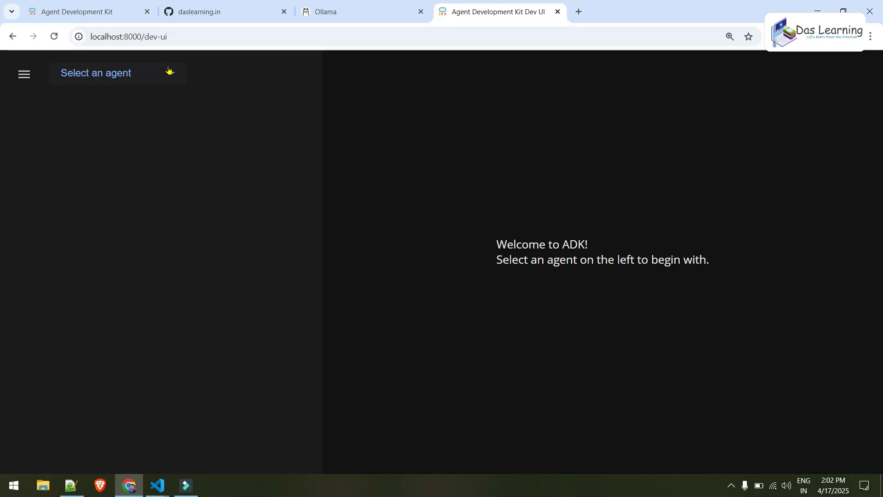
# Step: Select the google_search agent, send it a hello greeting, and start typing a follow-up question
pyautogui.click(117, 72)
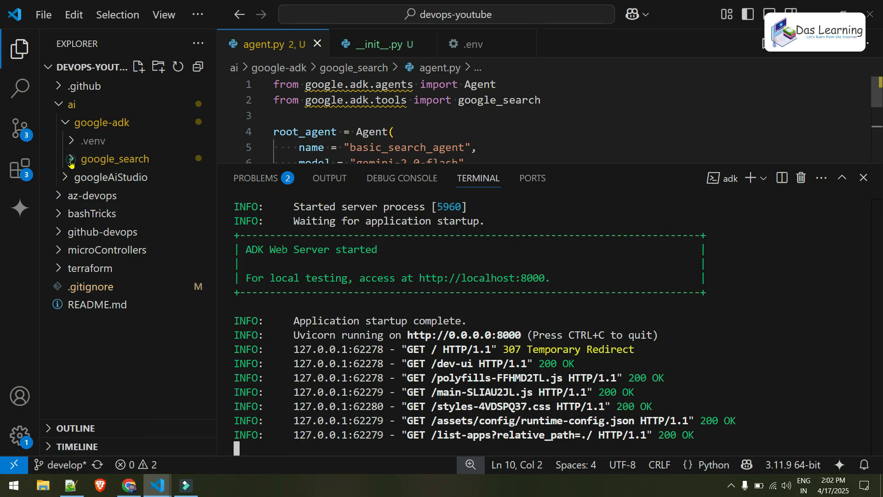
pyautogui.click(110, 73)
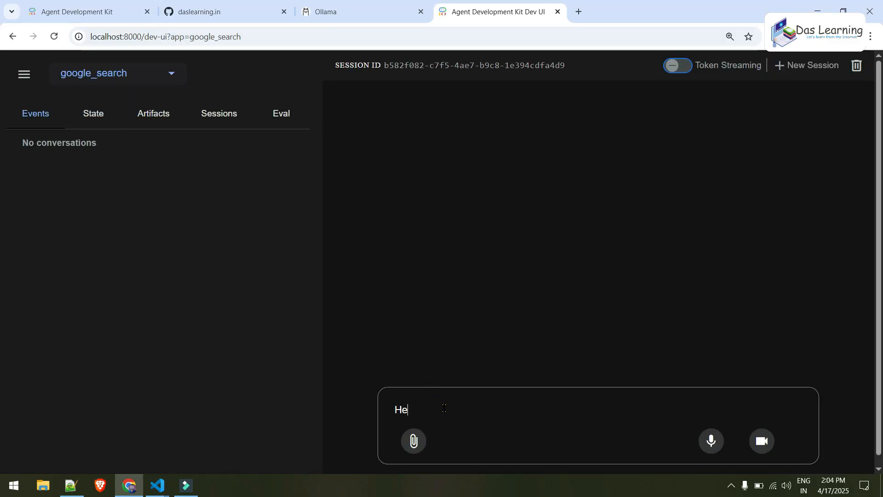
pyautogui.write('llo there')
pyautogui.press('Enter')
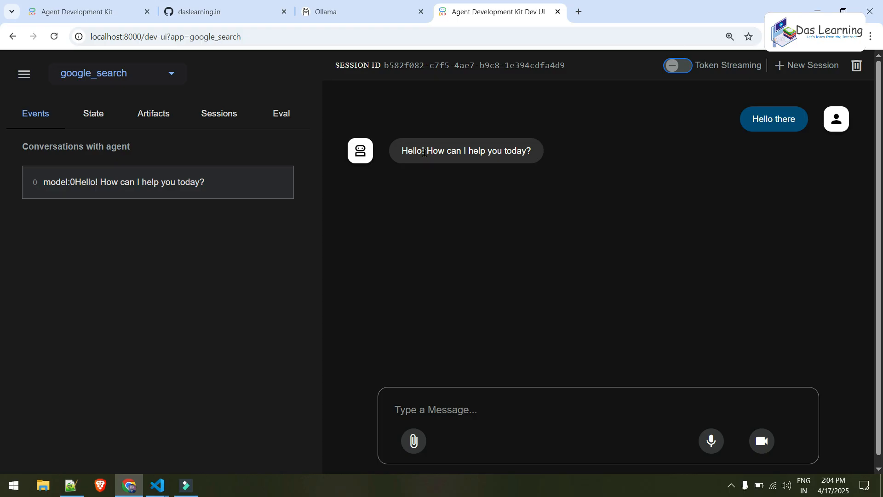
pyautogui.write('Do you know anythong about')
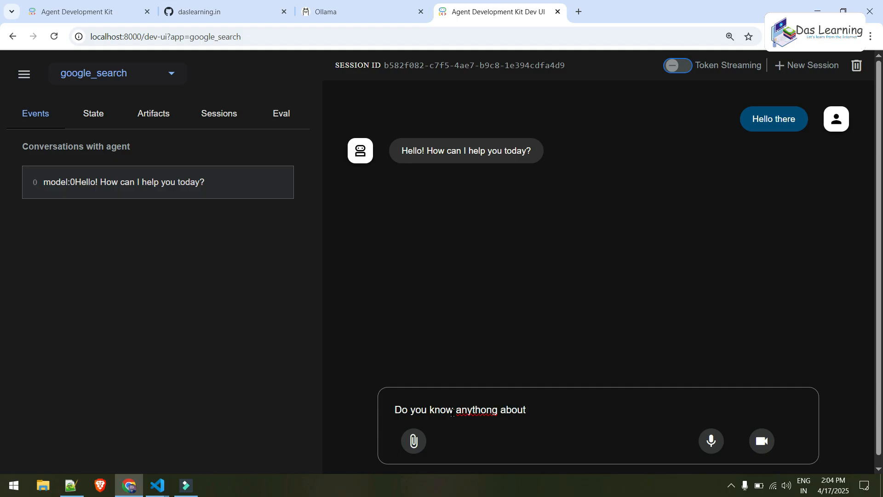
# Step: Ask the agent about daslearning.in and highlight the start of its answer
pyautogui.write('daslearning.in')
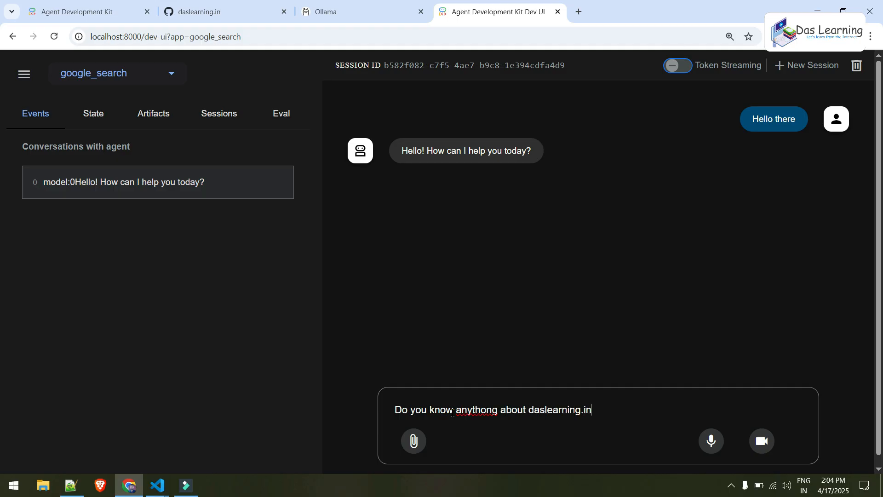
pyautogui.press('Enter')
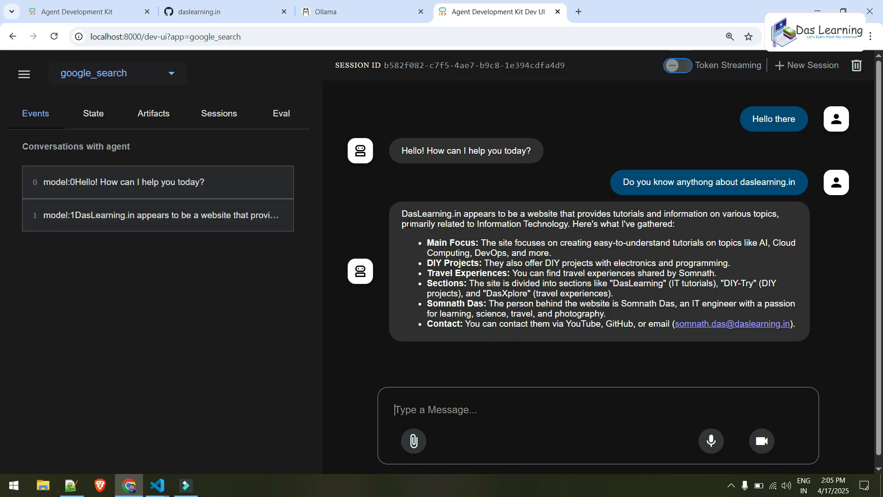
pyautogui.moveTo(464, 213); pyautogui.dragTo(588, 242)
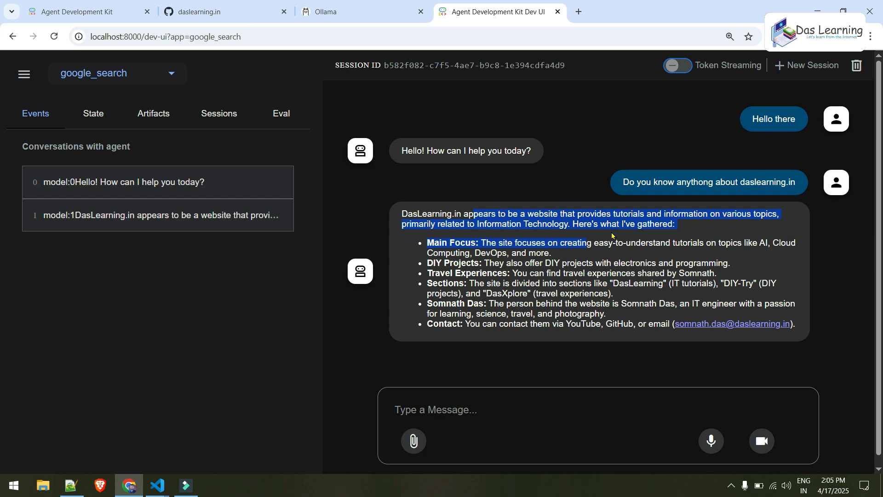
# Step: Ask 'What is the GitHub org of daslearning?' and highlight the daslearning-org answer
pyautogui.write('What is the')
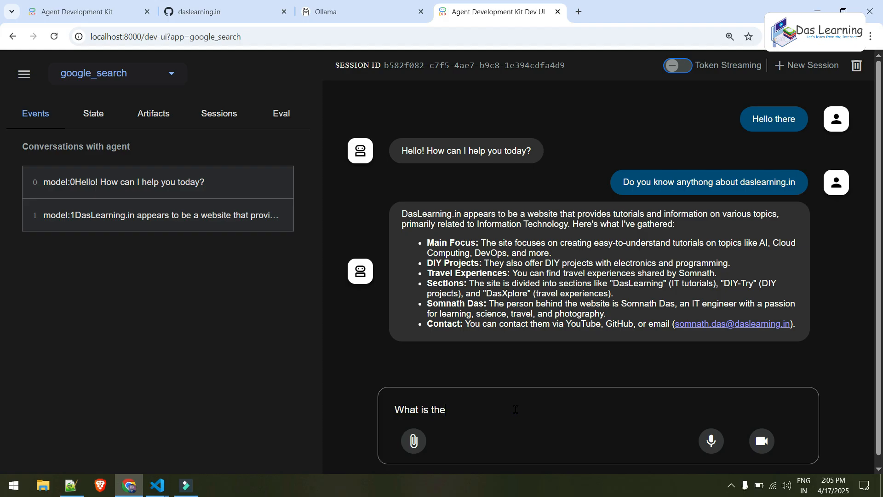
pyautogui.write('GitHub org o')
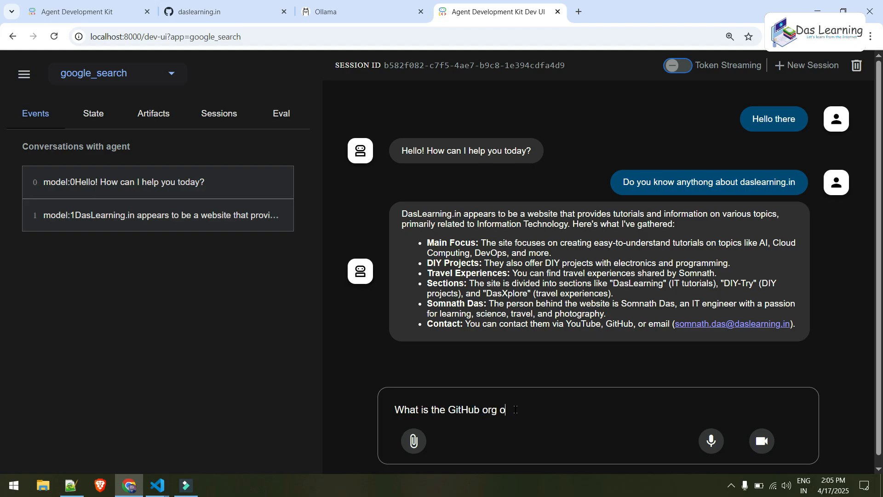
pyautogui.press('Enter')
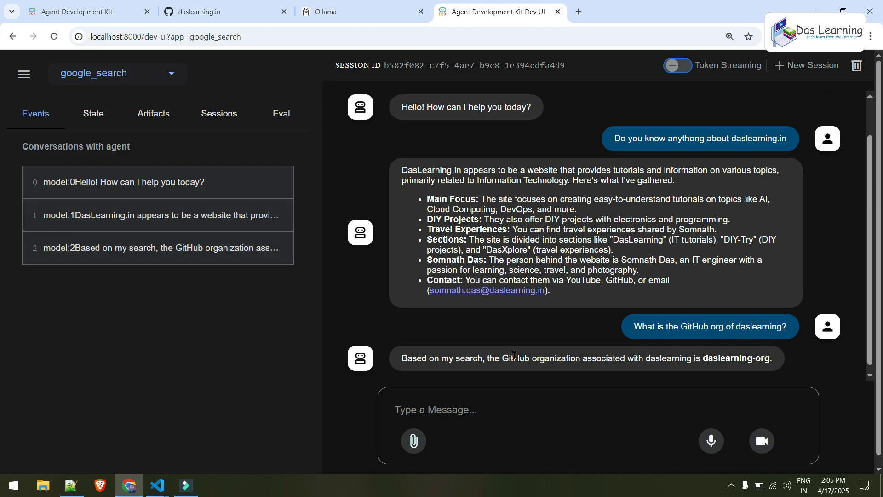
pyautogui.moveTo(514, 358); pyautogui.dragTo(721, 359)
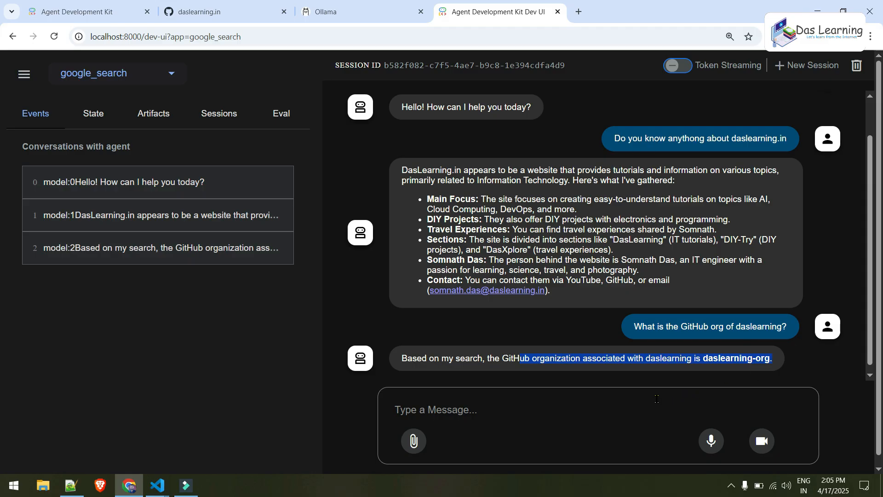
pyautogui.click(156, 486)
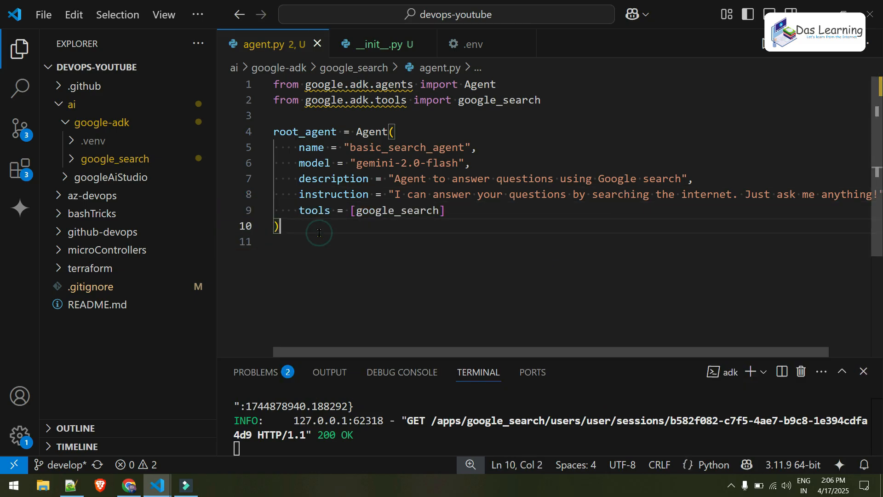
pyautogui.click(129, 485)
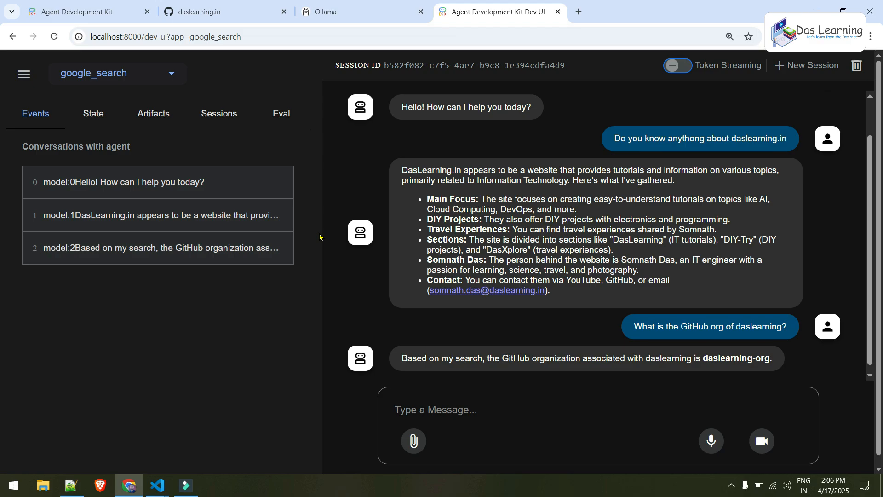
# Step: Ask 'What is the youtube channel of them' and review the DasLearning, DIY-Try, DasXplore reply
pyautogui.click(435, 409)
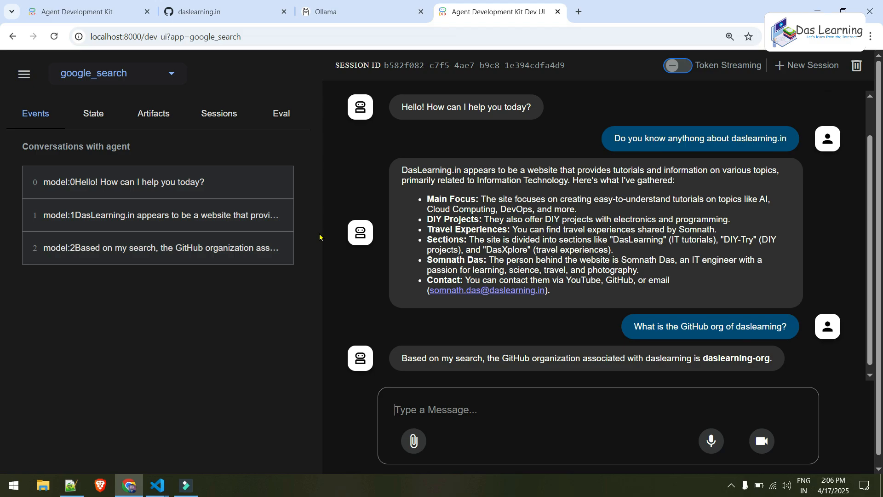
pyautogui.write('What is the youtube channel of them')
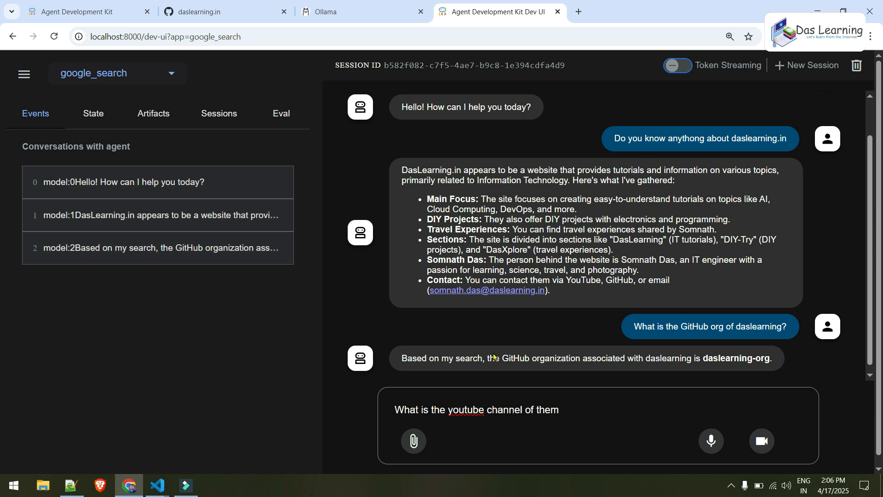
pyautogui.press('Enter')
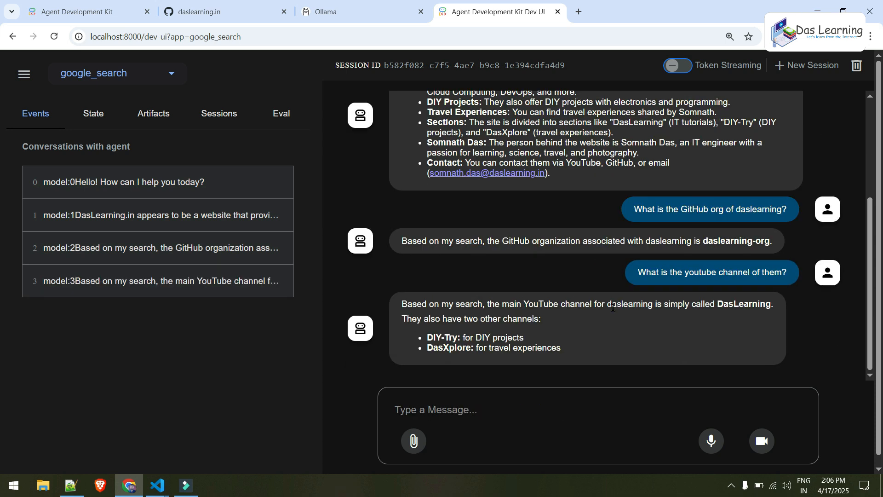
pyautogui.moveTo(689, 303); pyautogui.dragTo(773, 303)
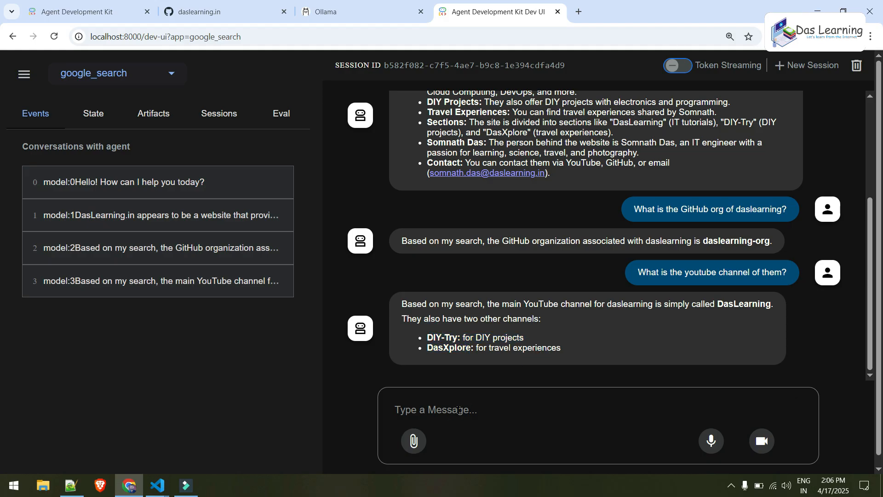
pyautogui.click(439, 422)
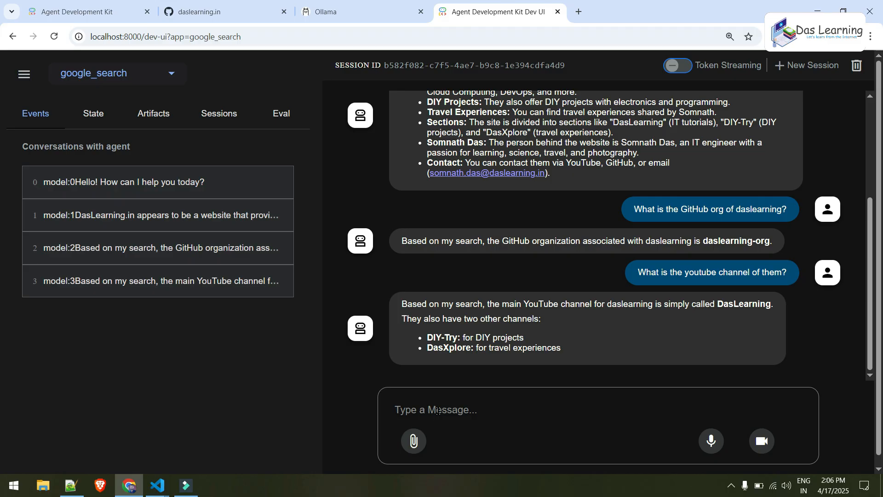
pyautogui.click(438, 409)
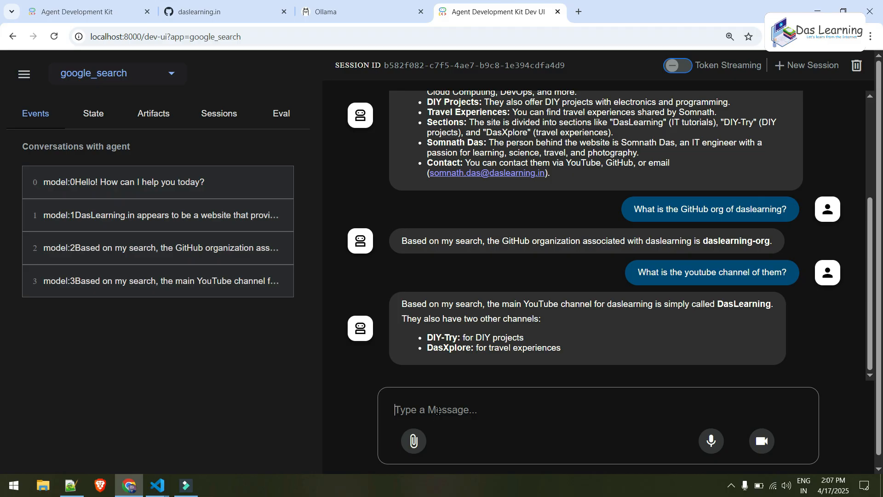